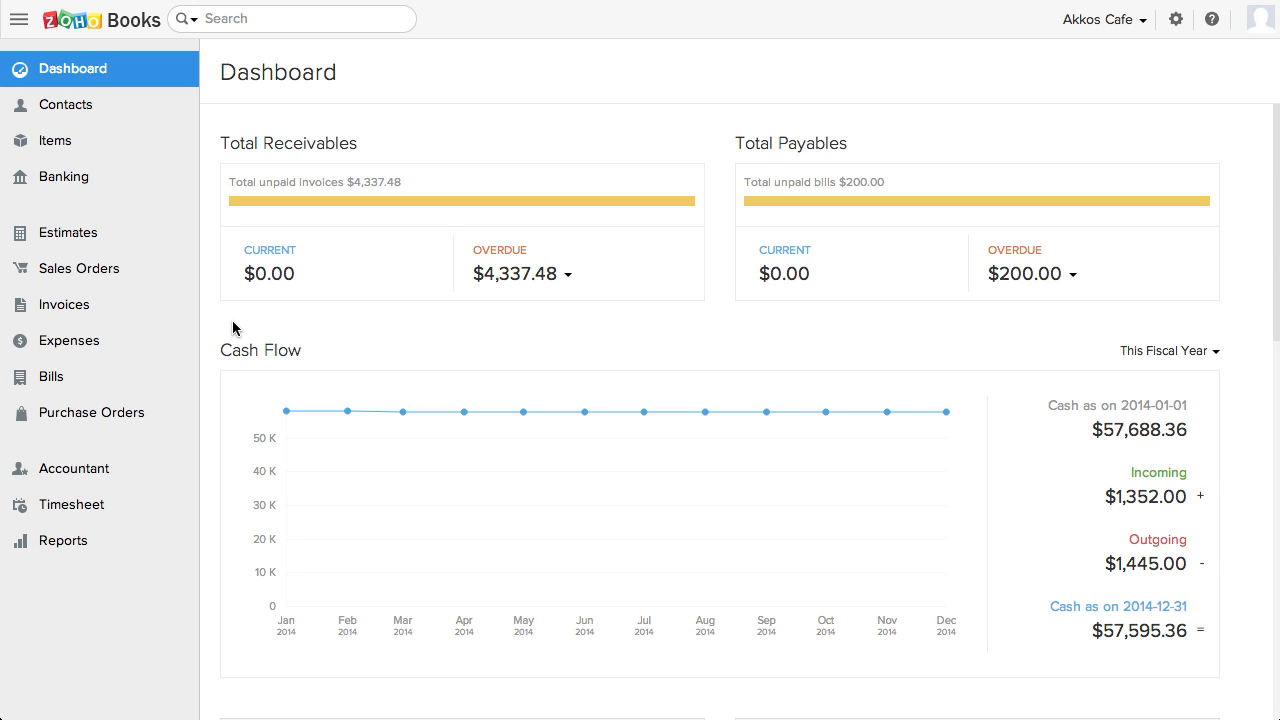
mouse_move(244, 338)
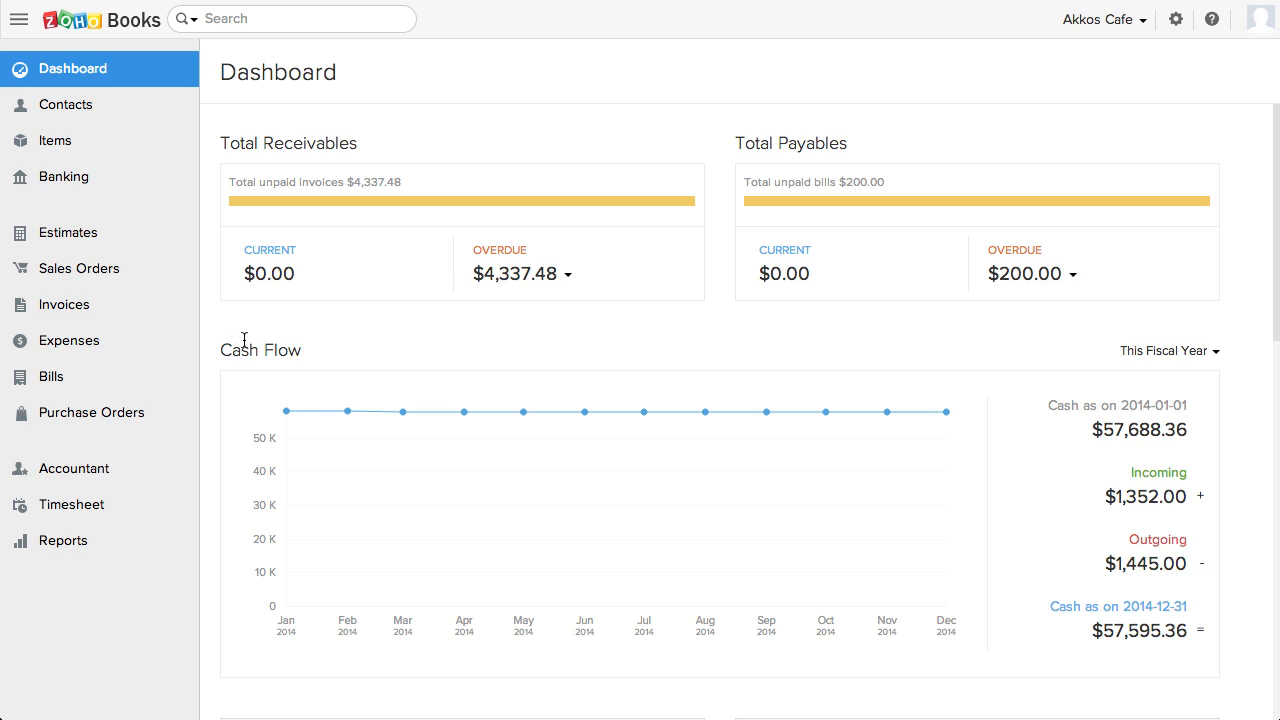
mouse_move(408, 412)
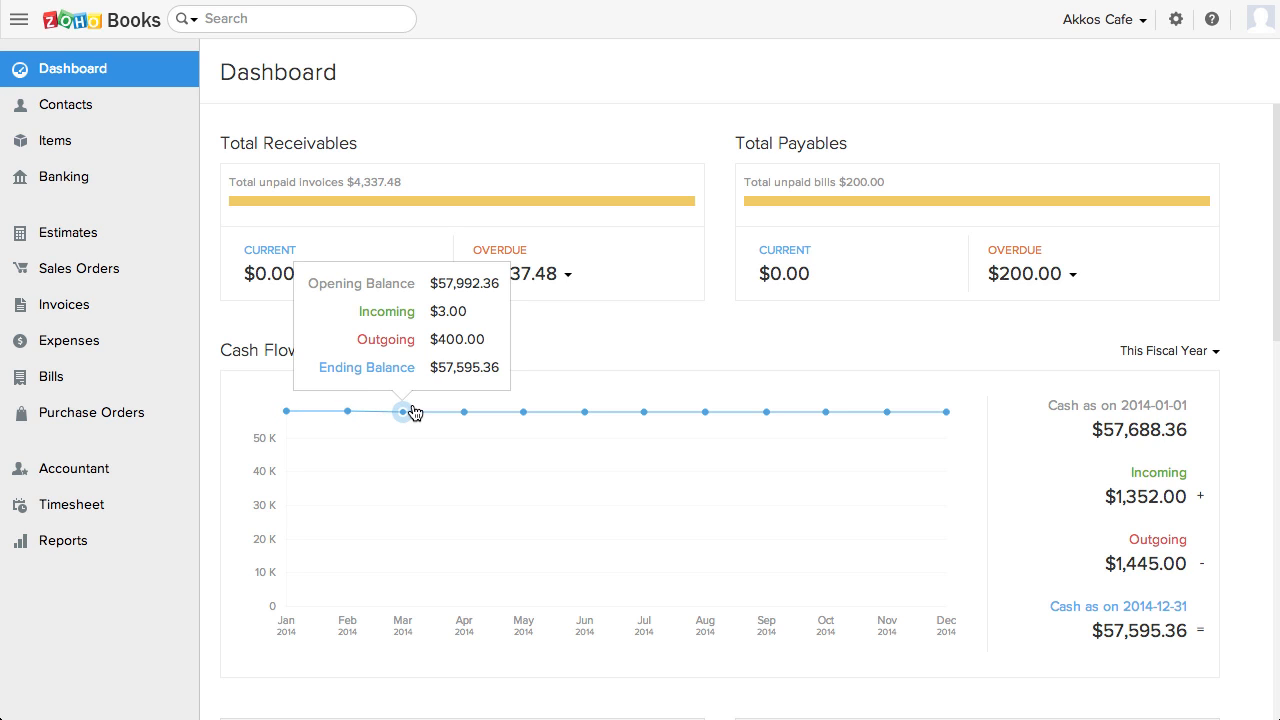
Review the overdue receivables breakdown and invoices aged above 45 days, then return to the dashboard
click(568, 274)
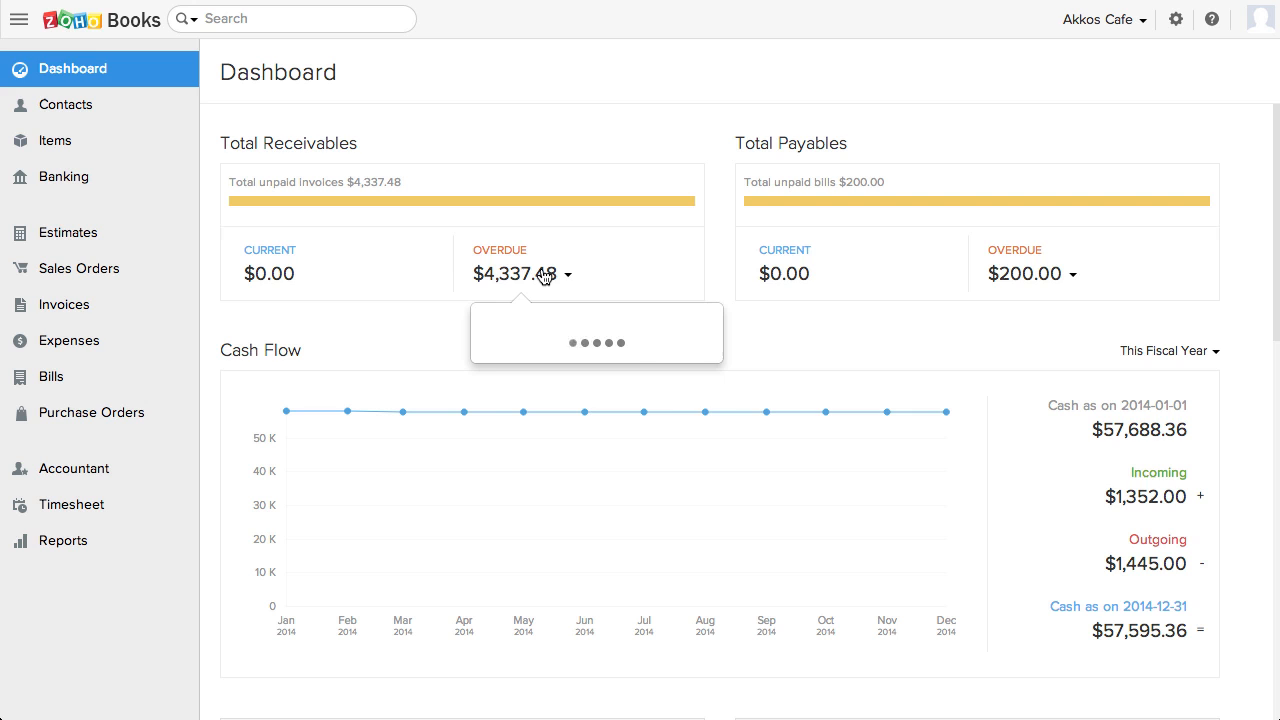
click(568, 272)
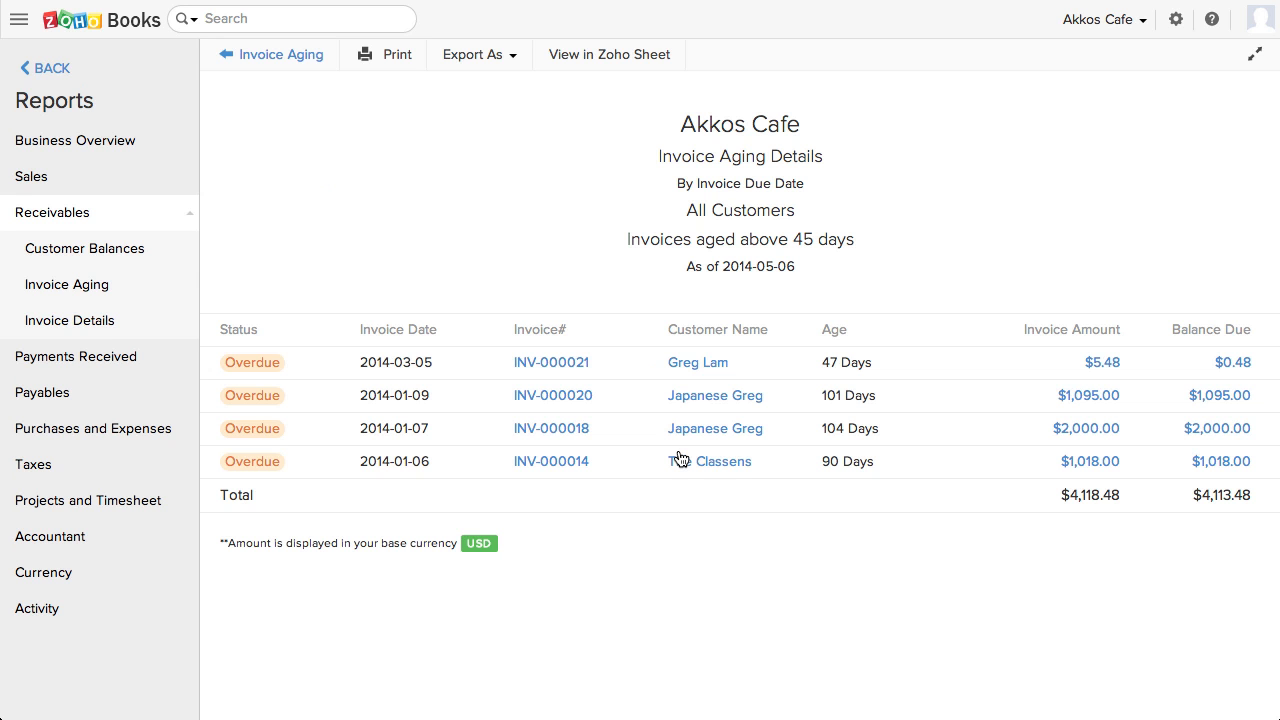
click(72, 68)
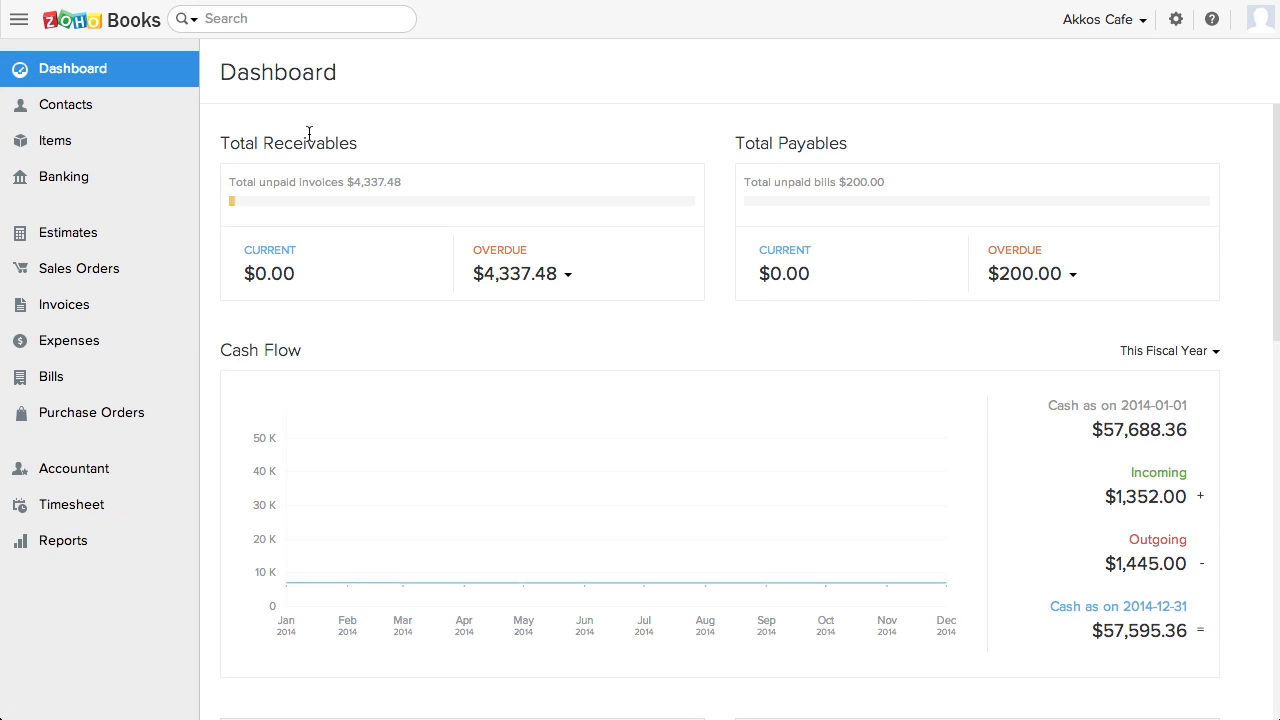
scroll(down, 3)
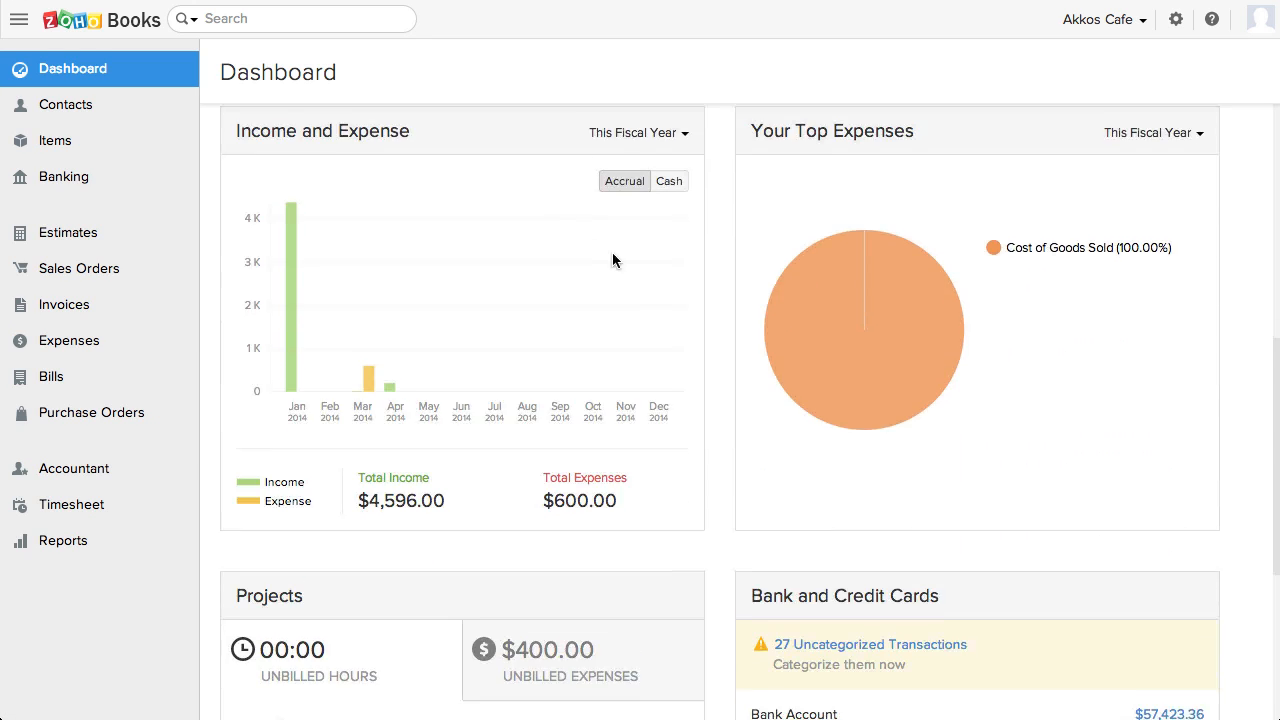
scroll(down, 3)
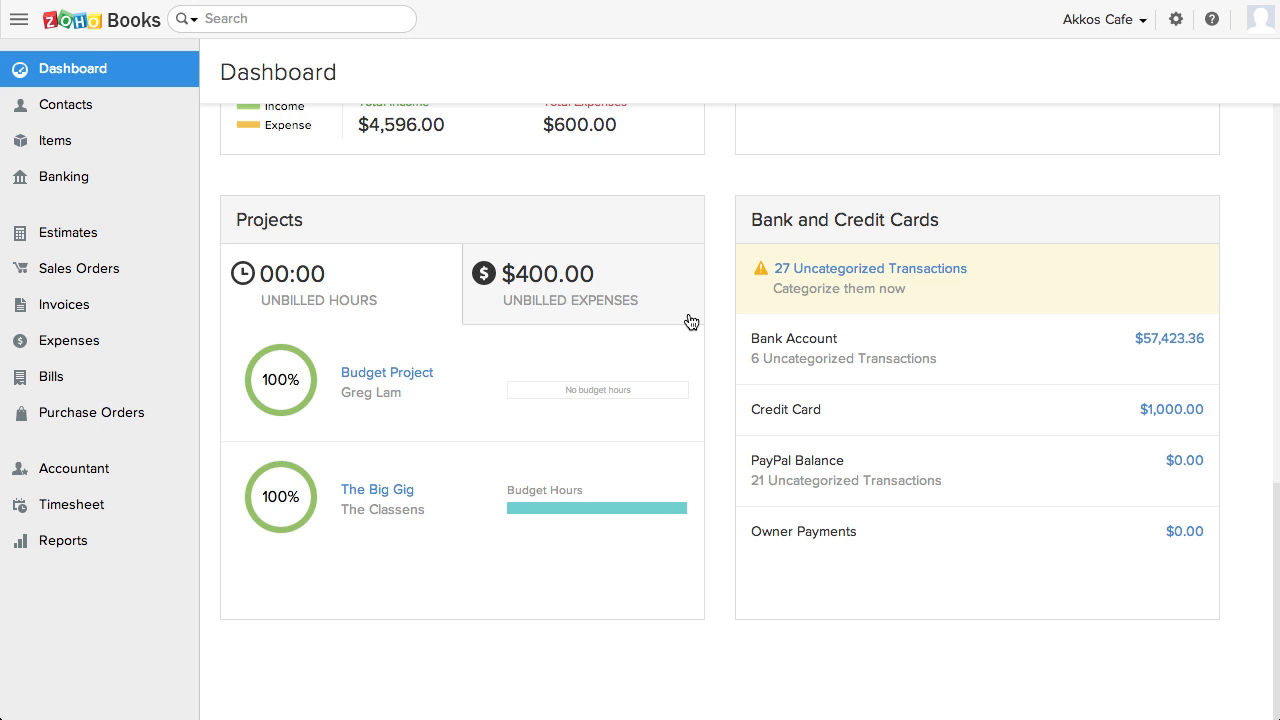
Browse the invoice and expense lists and a blank new invoice form, ending on the invoice list
click(64, 304)
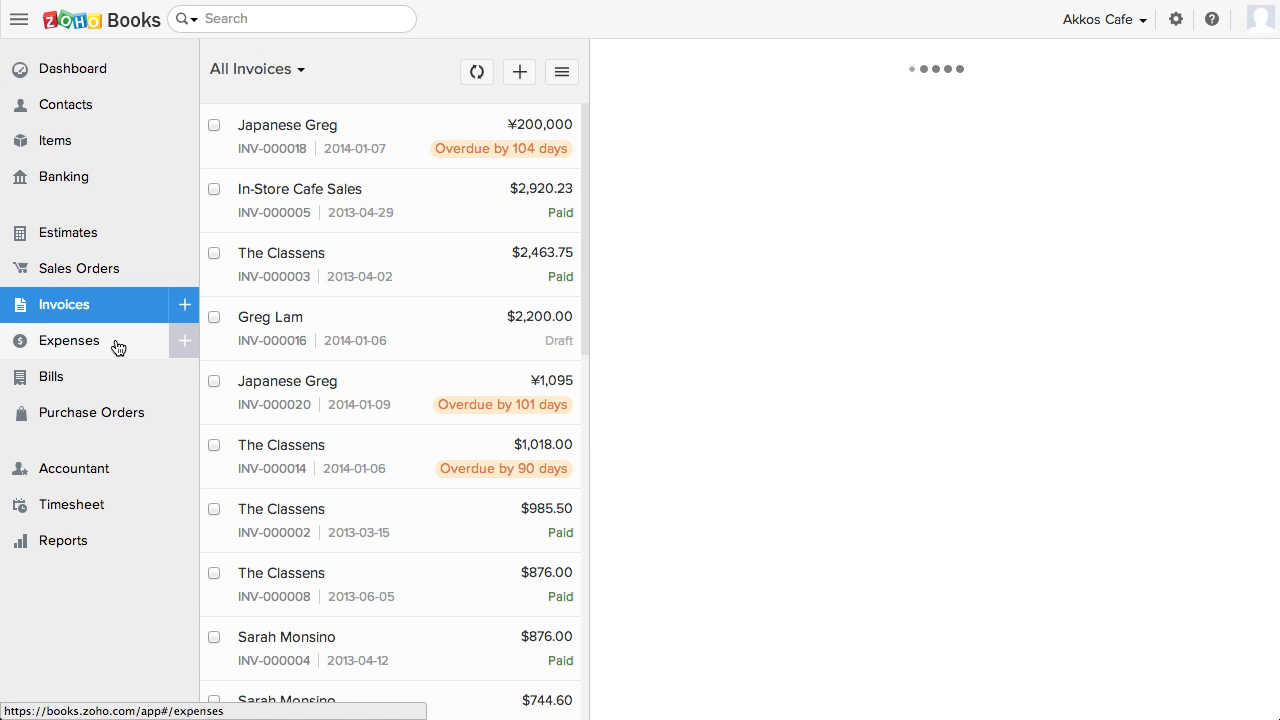
click(68, 340)
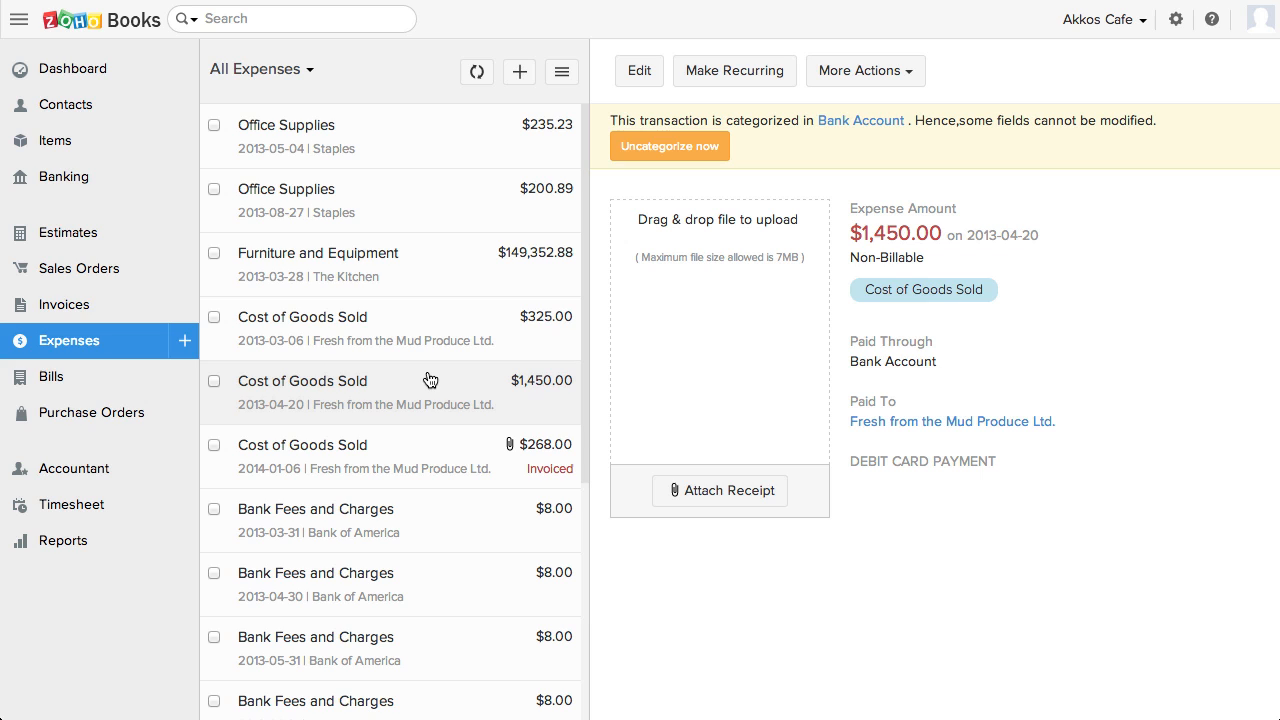
mouse_move(184, 304)
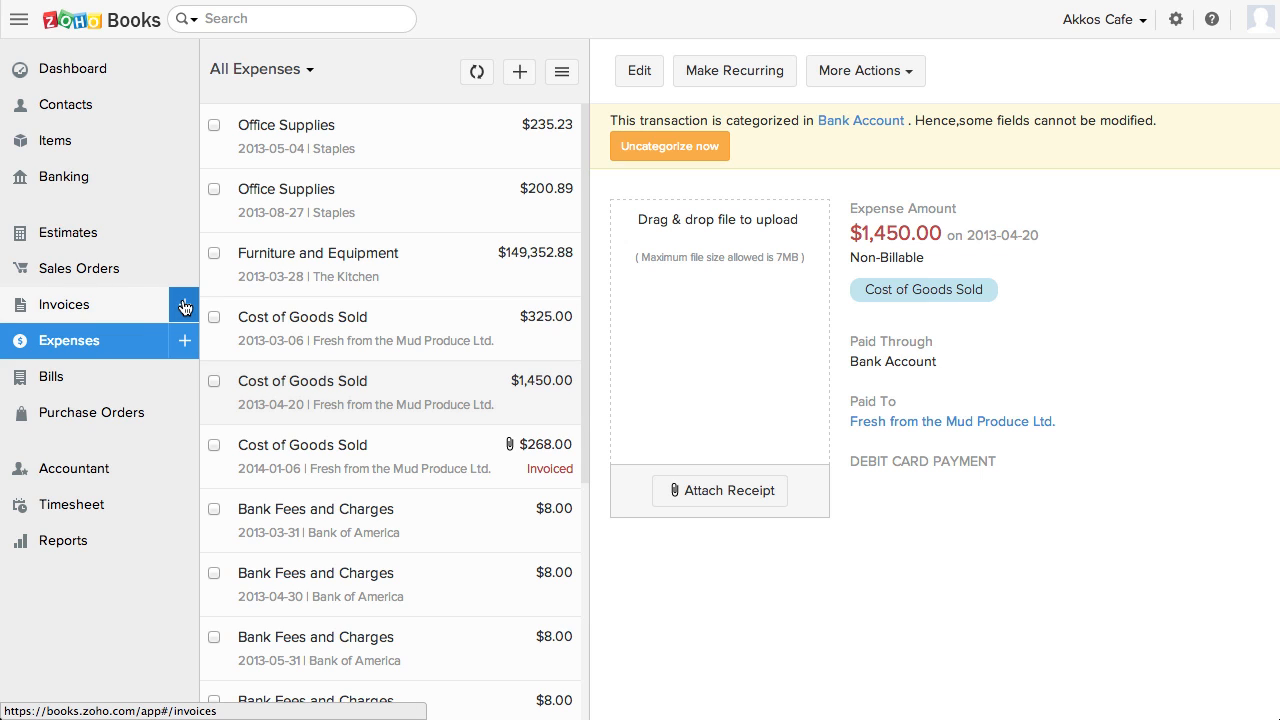
click(64, 304)
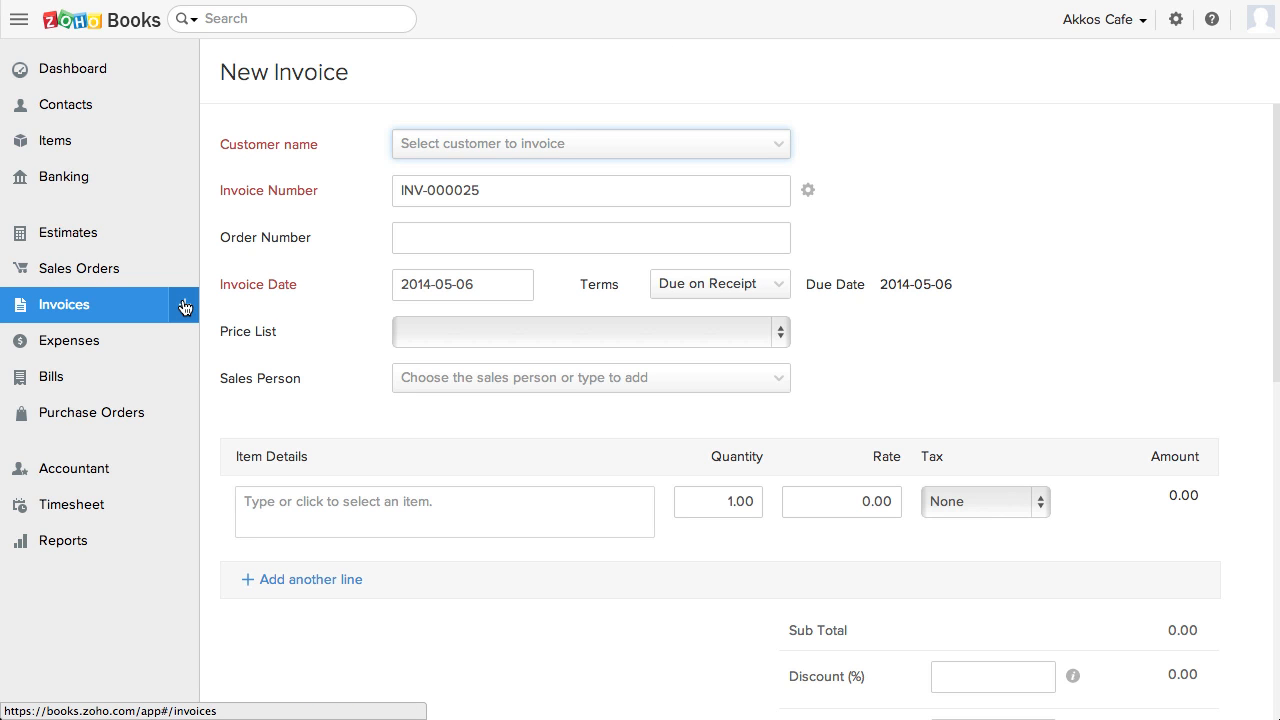
click(64, 304)
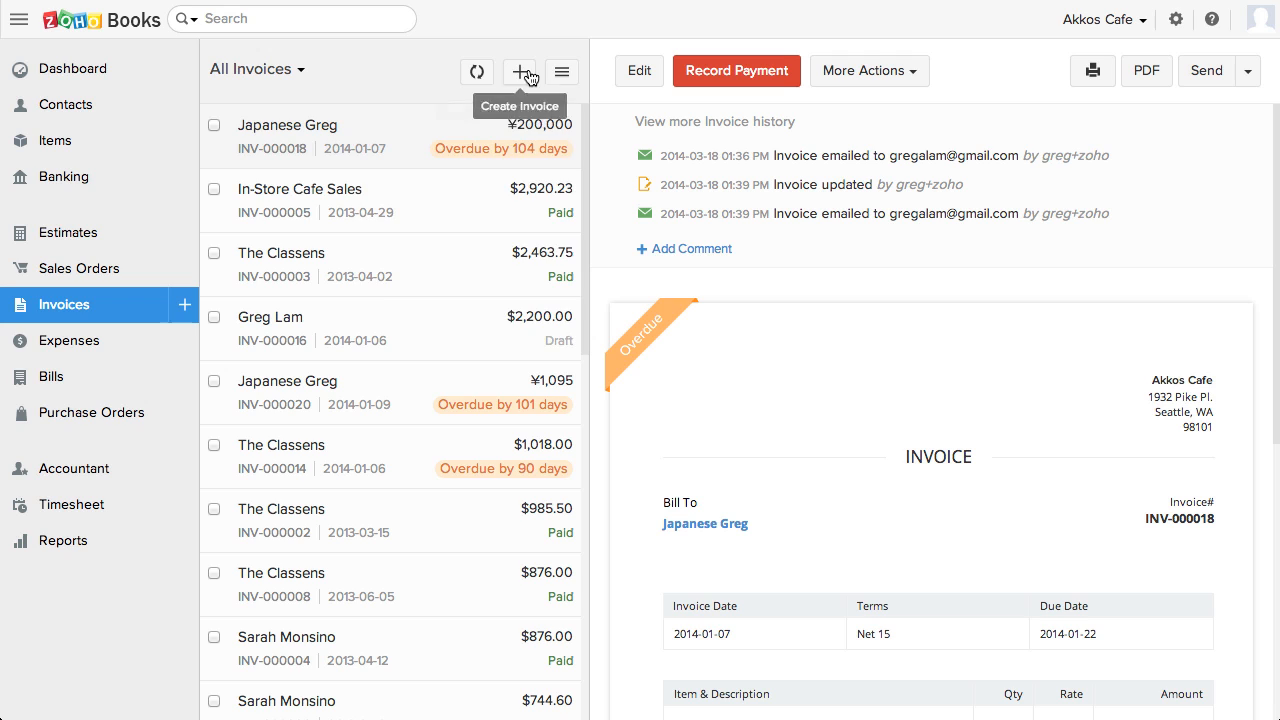
click(562, 72)
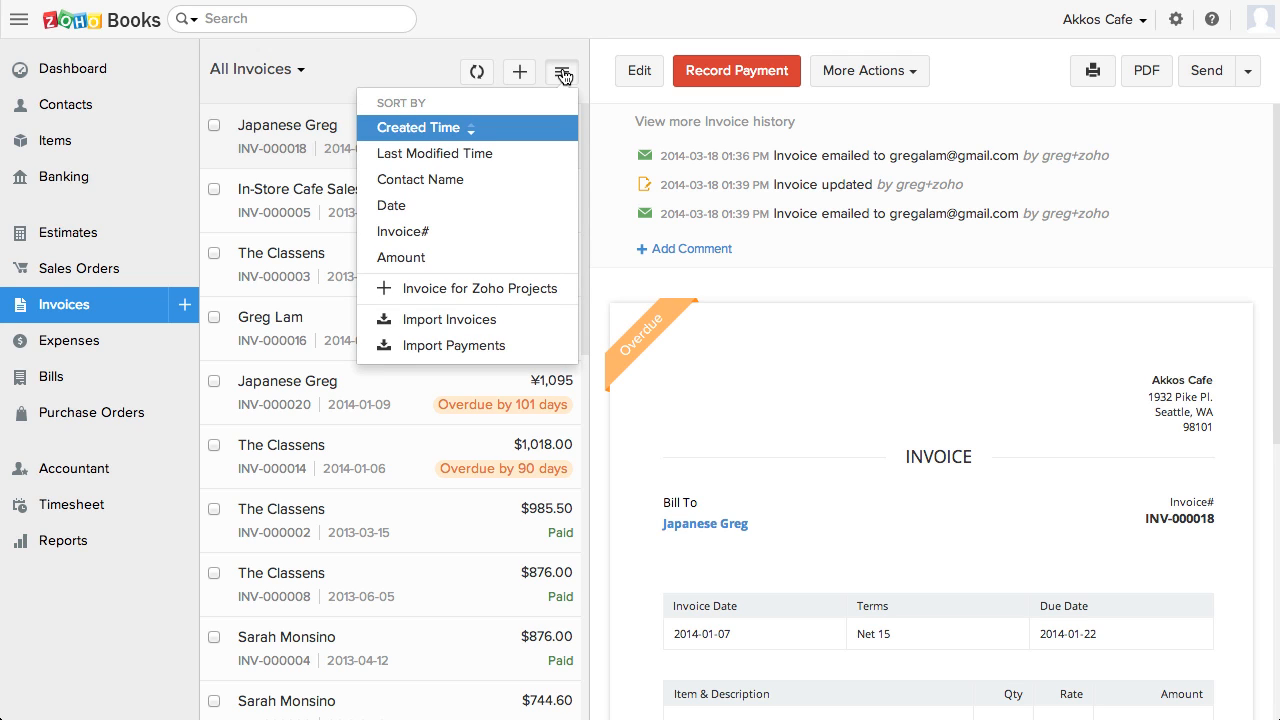
click(420, 180)
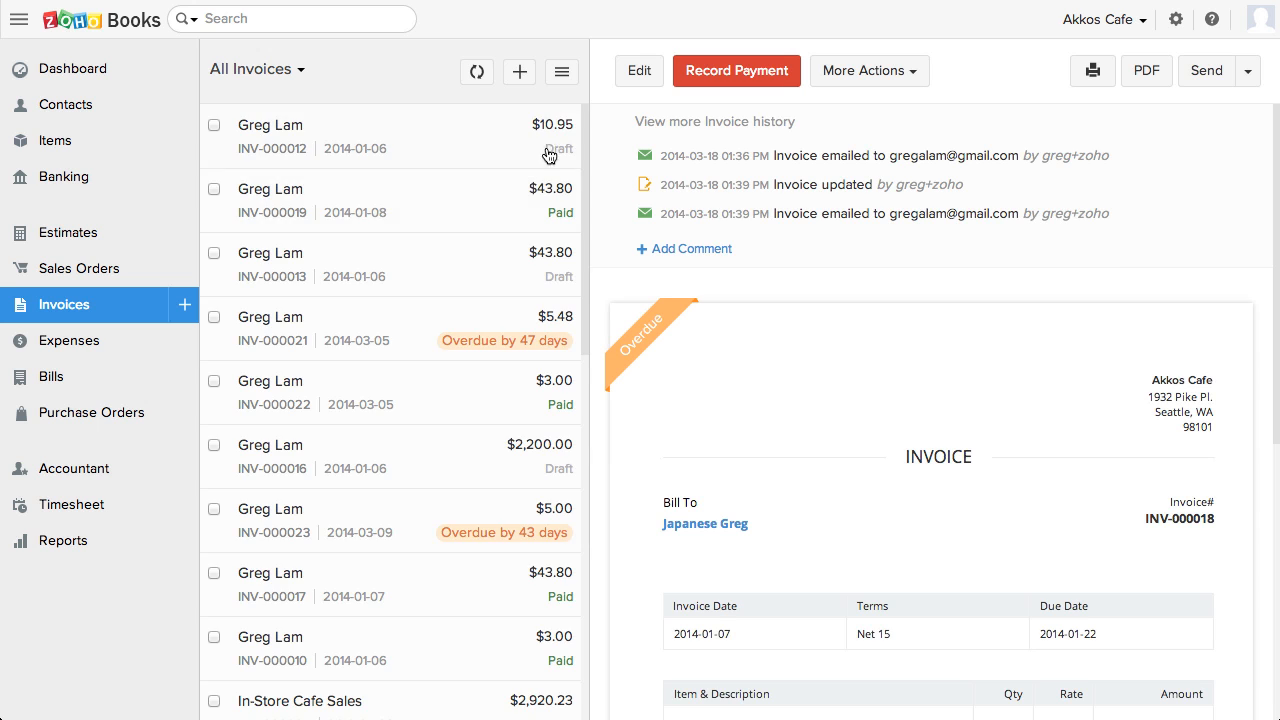
click(562, 72)
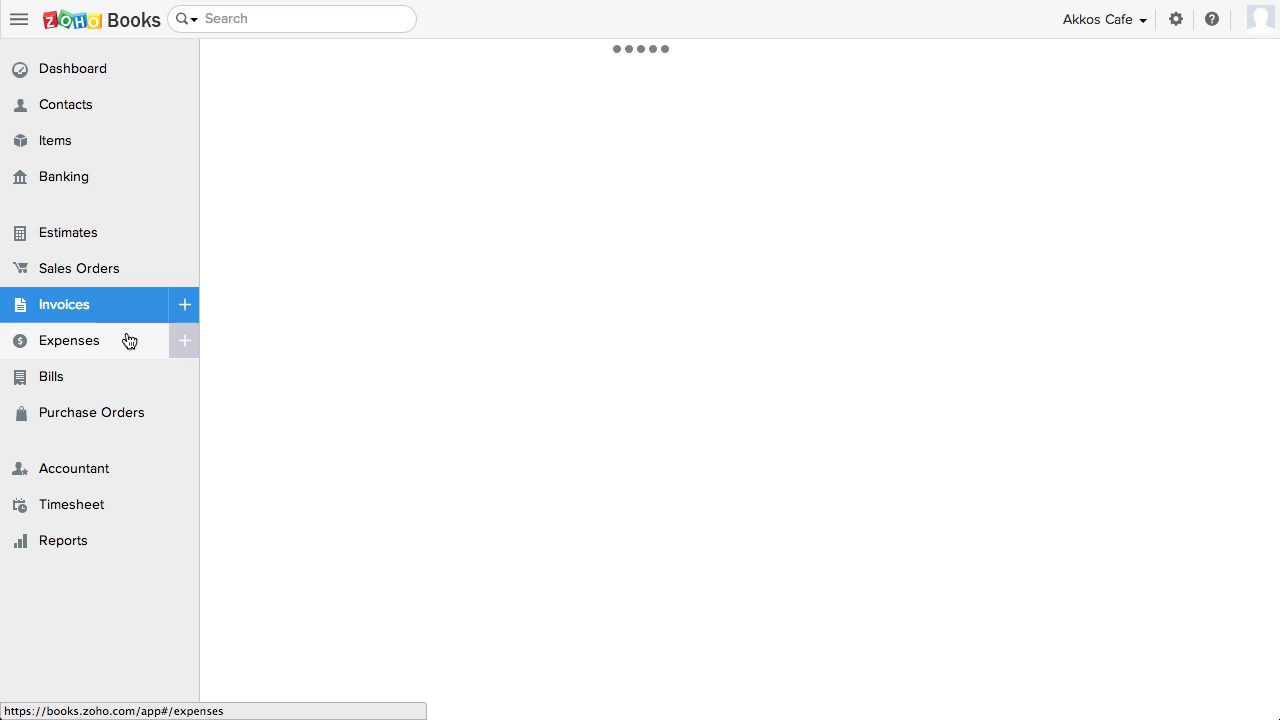
Show the $1,450.00 Cost of Goods Sold expense with its attached receipt
click(68, 340)
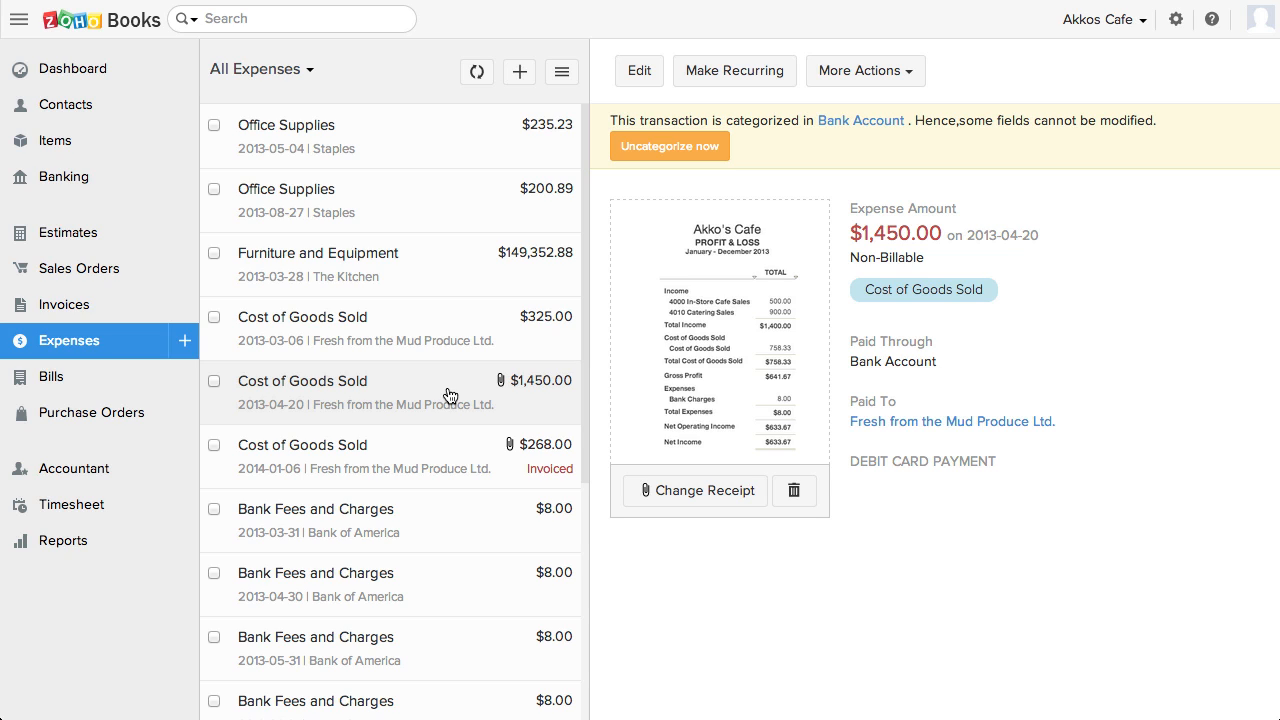
Search the expenses for 'staples' to narrow the list to the two Staples entries
click(290, 18)
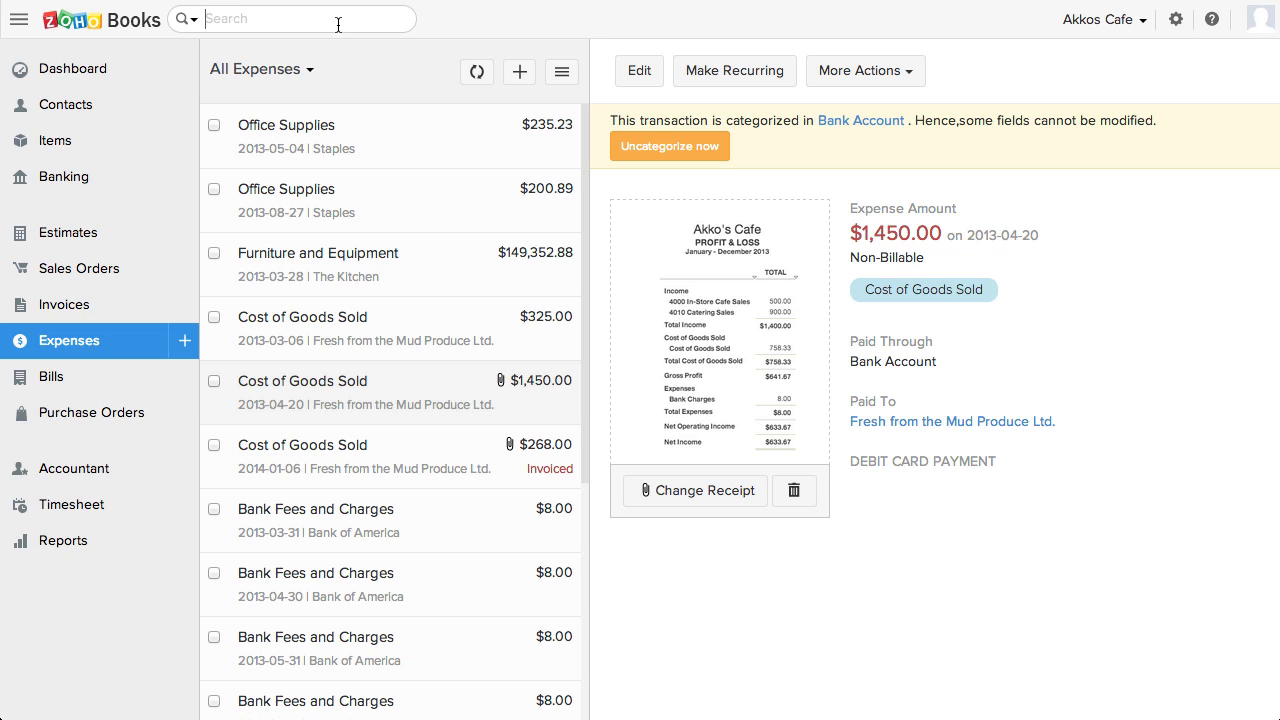
text(stapl)
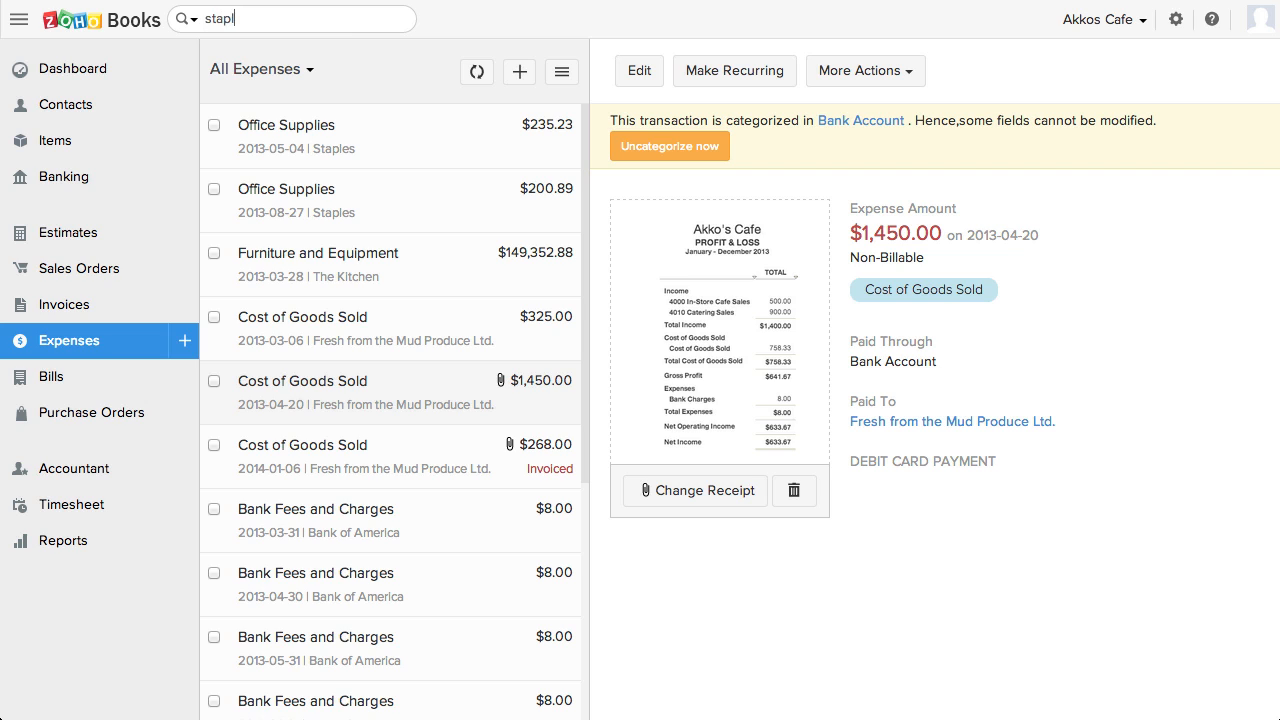
text(es)
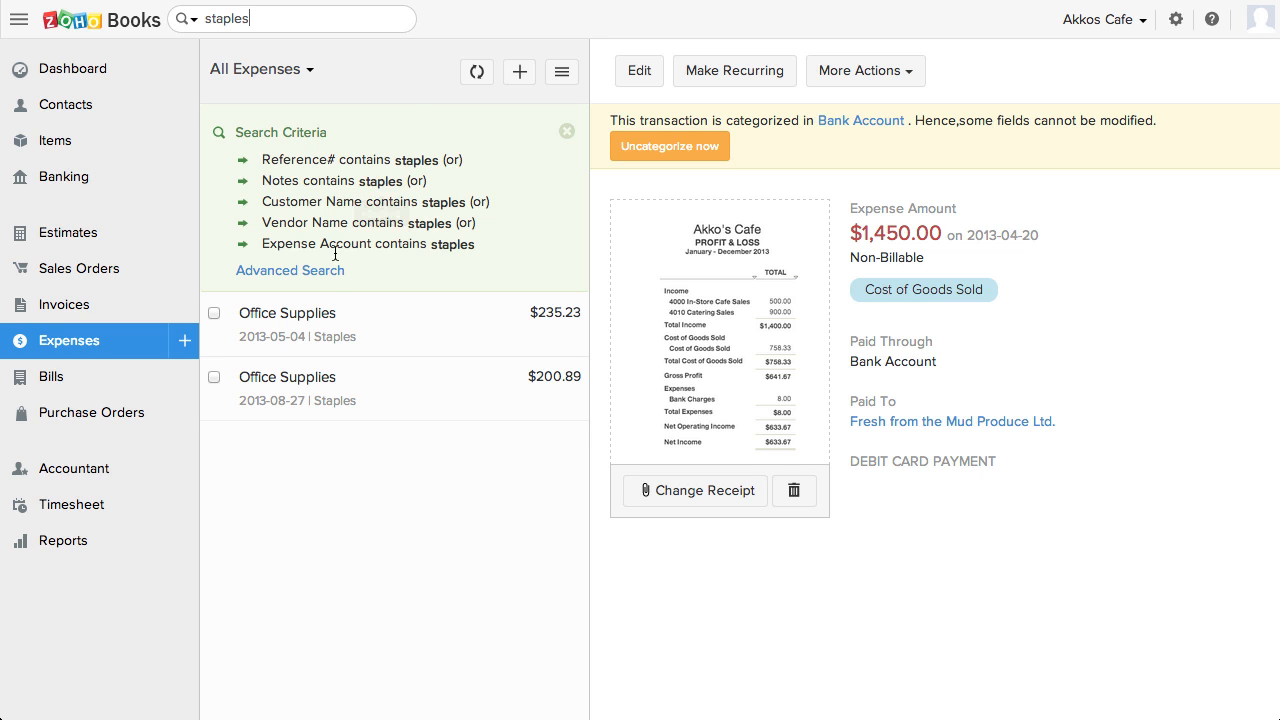
Bring up the advanced search form, keeping the search type on Expenses
click(290, 270)
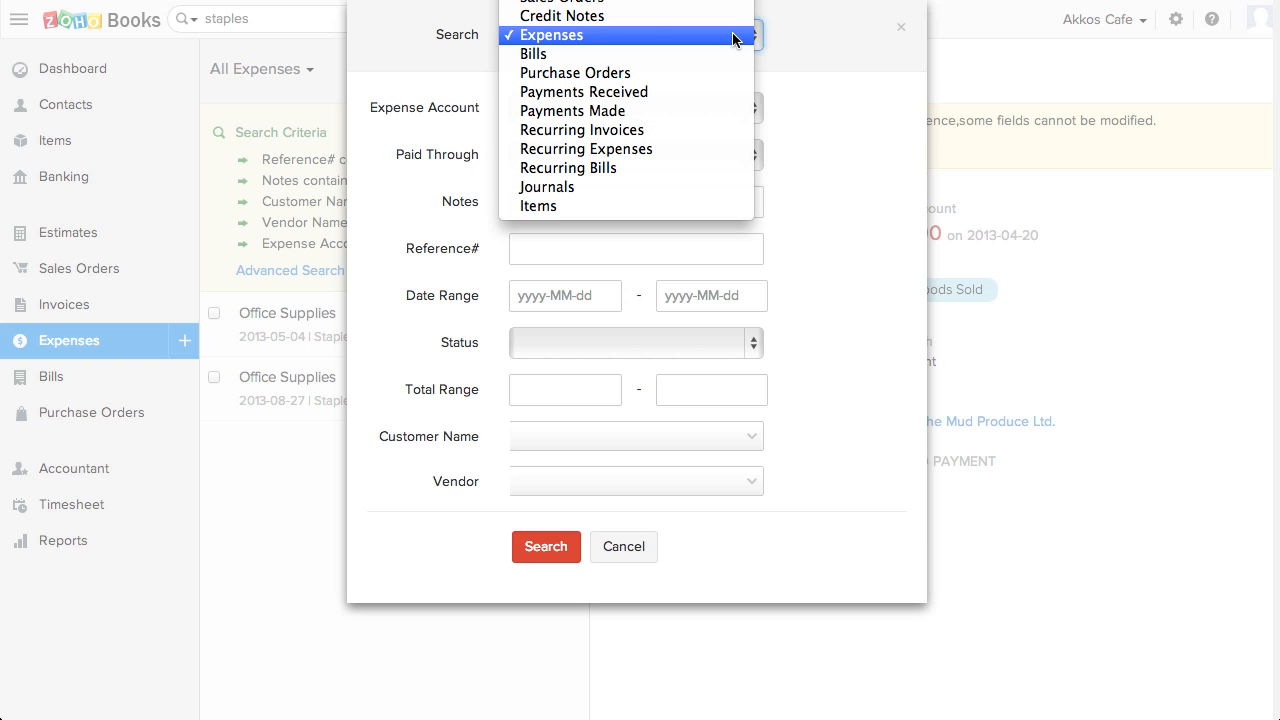
click(552, 36)
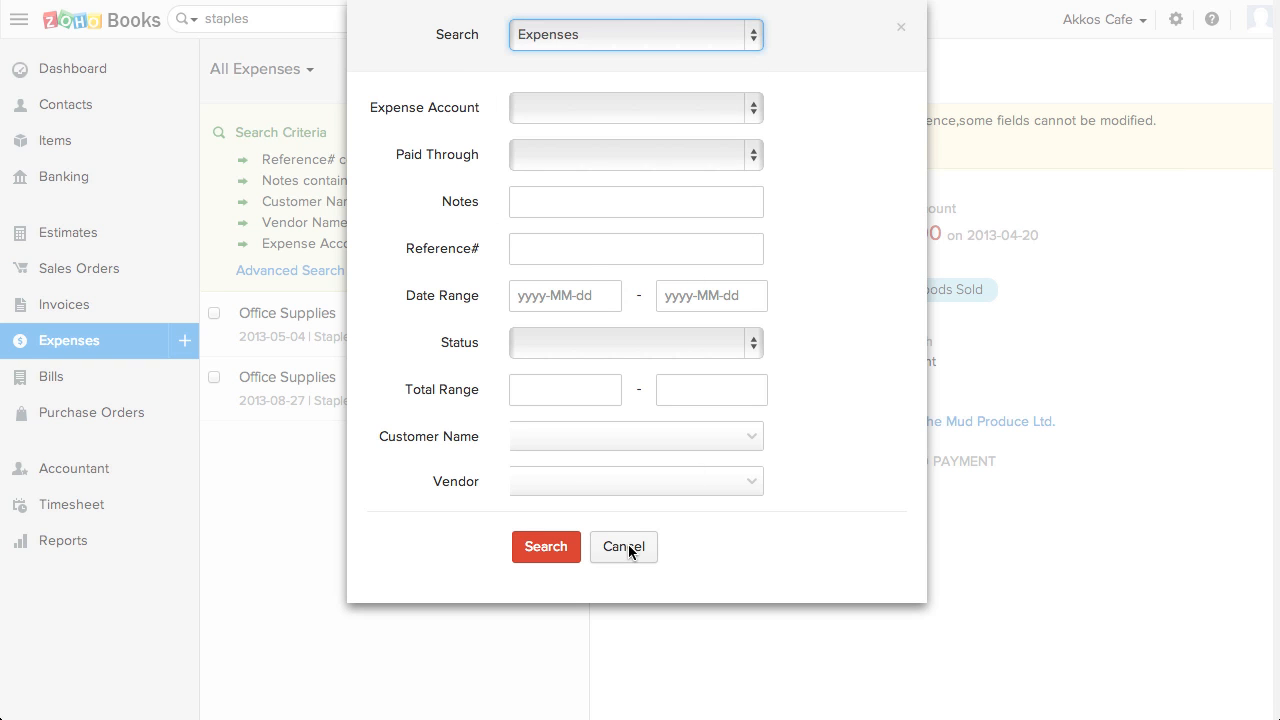
click(622, 548)
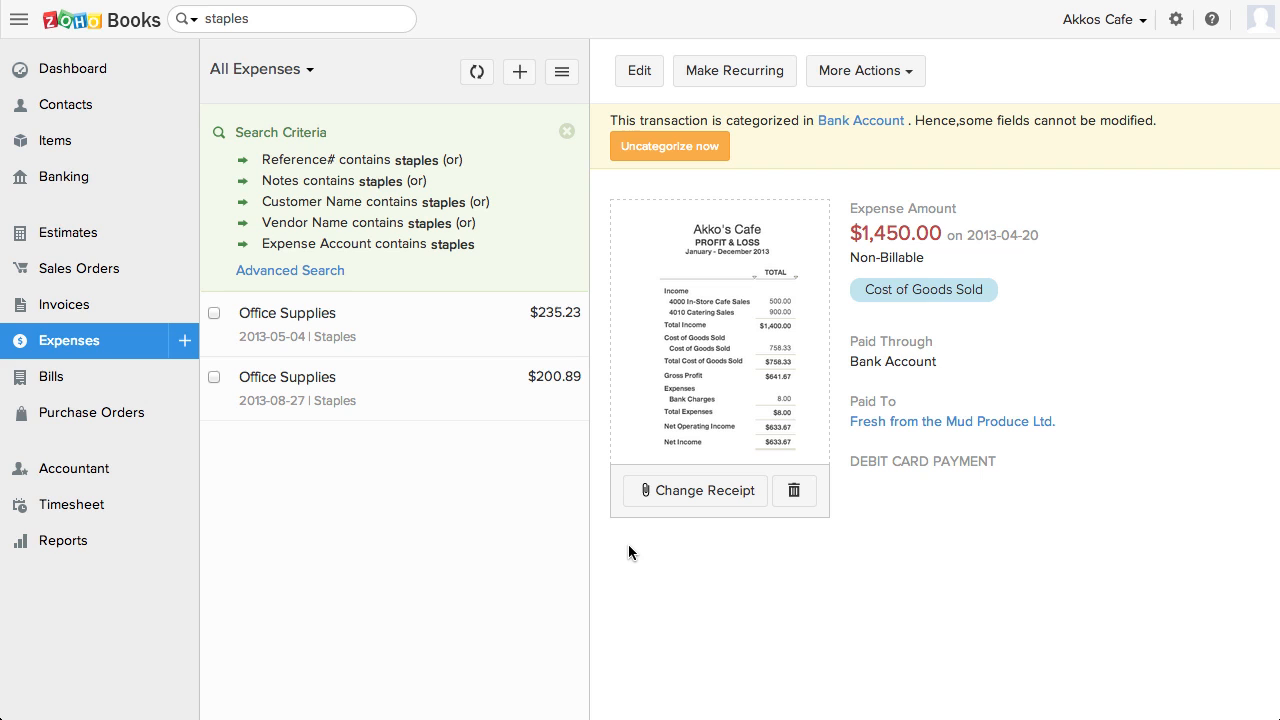
mouse_move(1276, 608)
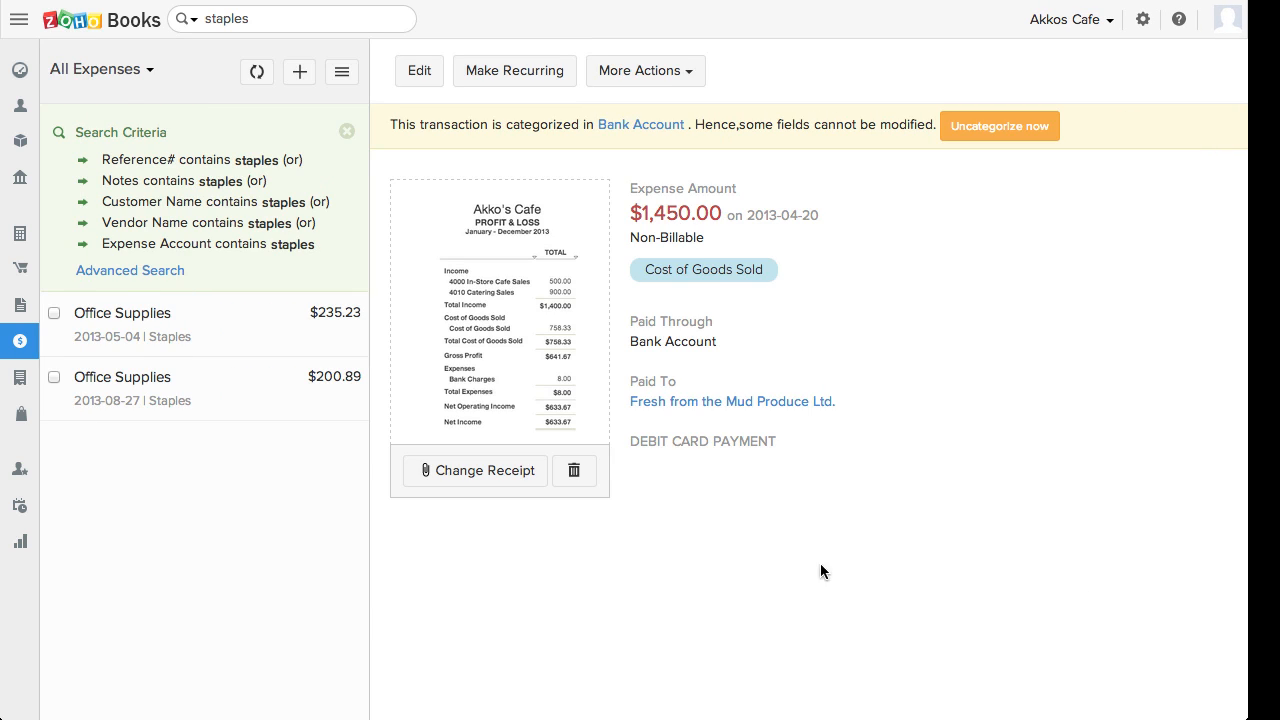
Show the Bank Account's six uncategorized transactions from the Banking Overview
click(20, 18)
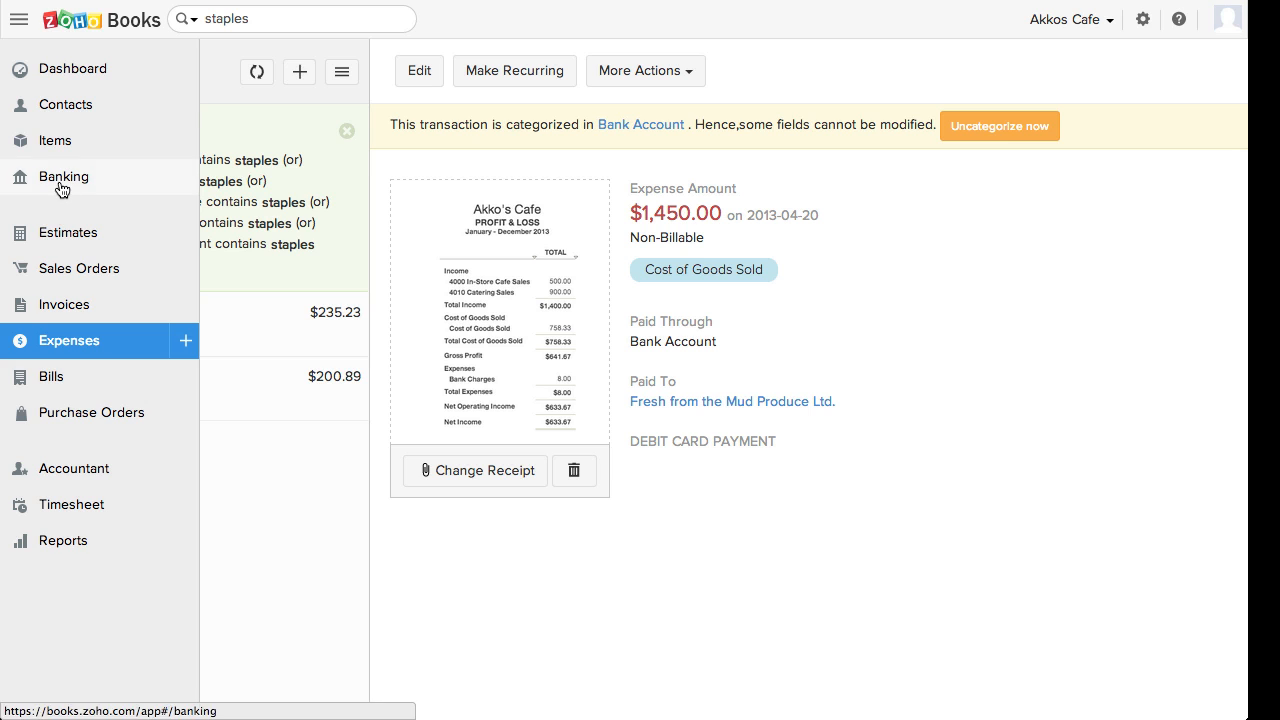
click(64, 176)
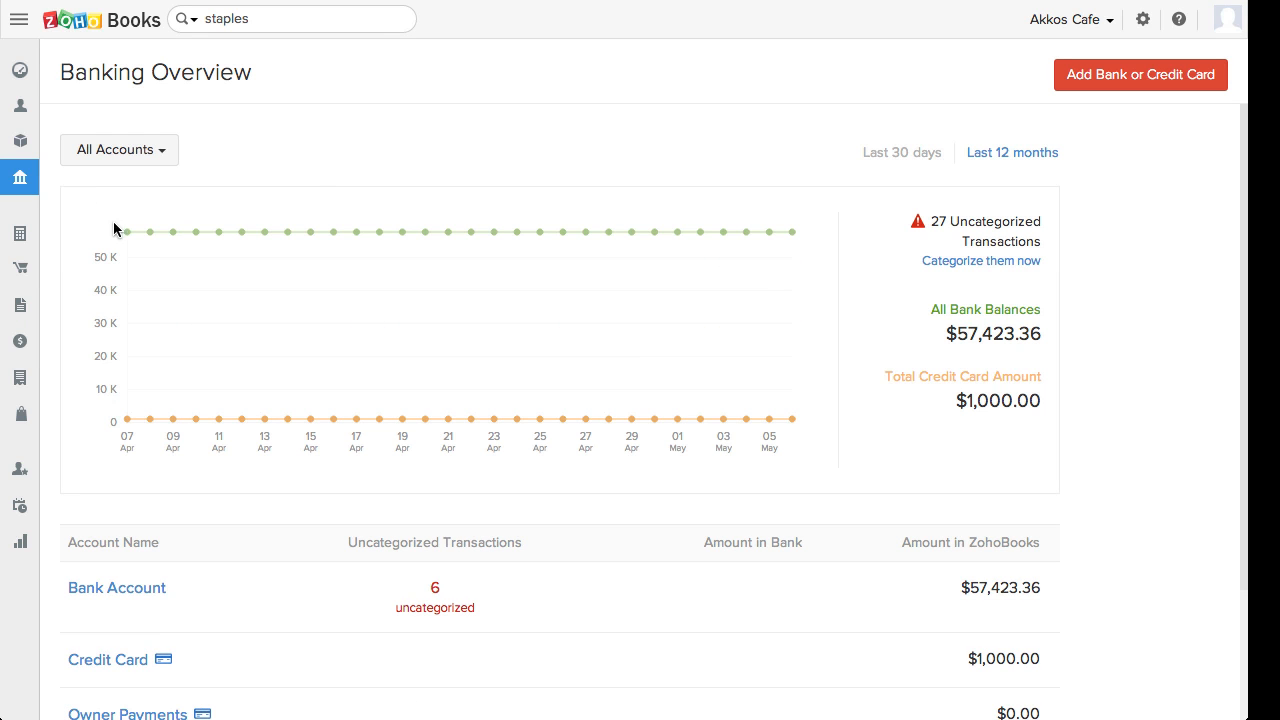
click(116, 588)
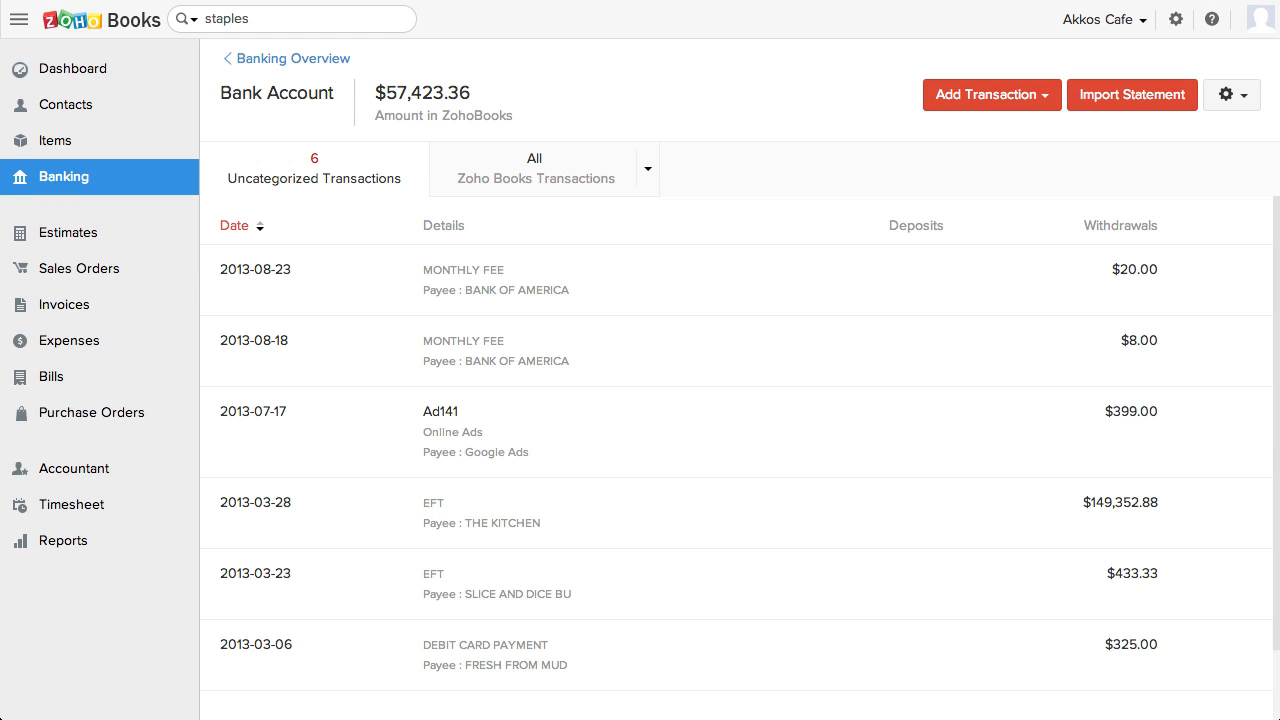
Return to the Bank Account via Banking Overview and view all its Zoho Books transactions
click(292, 58)
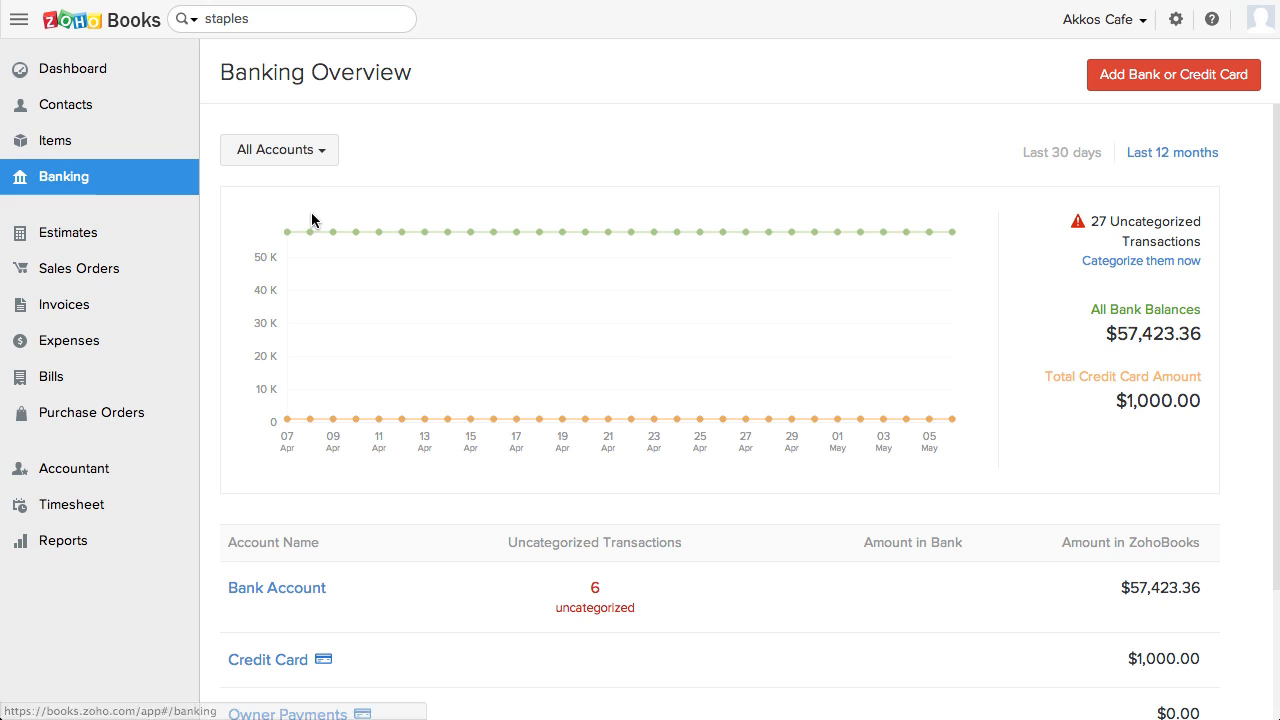
mouse_move(236, 236)
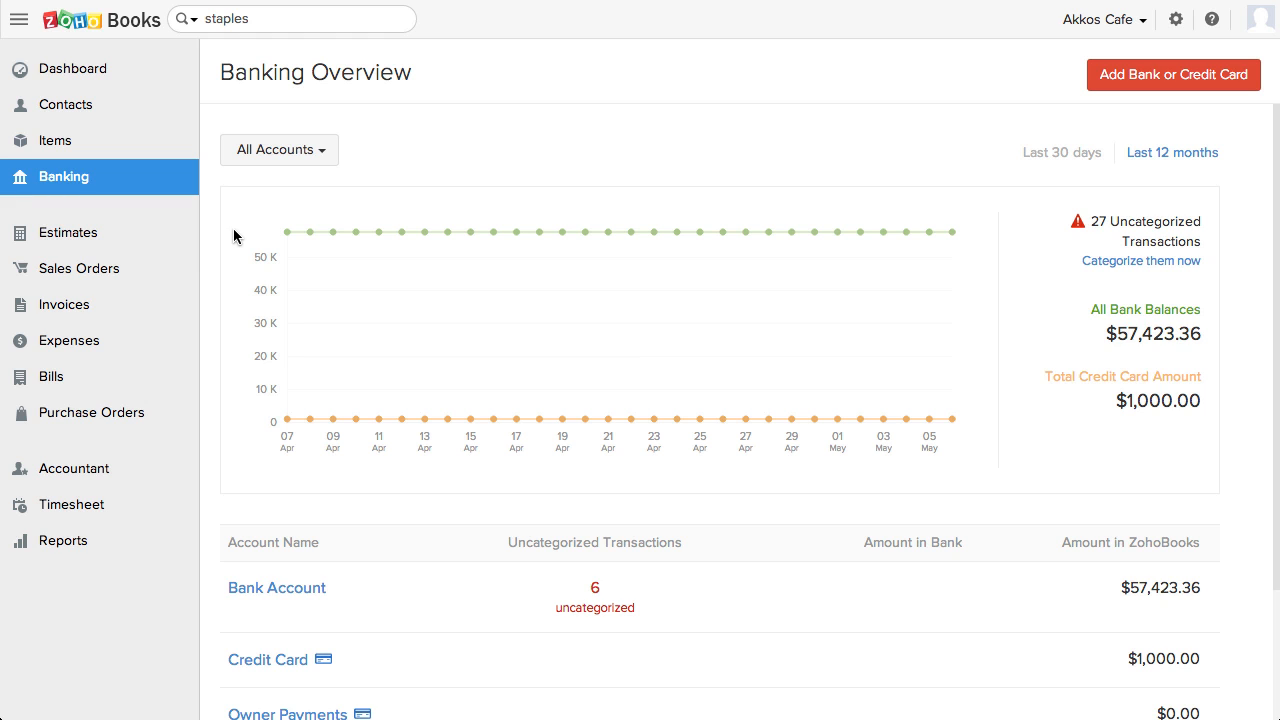
scroll(down, 3)
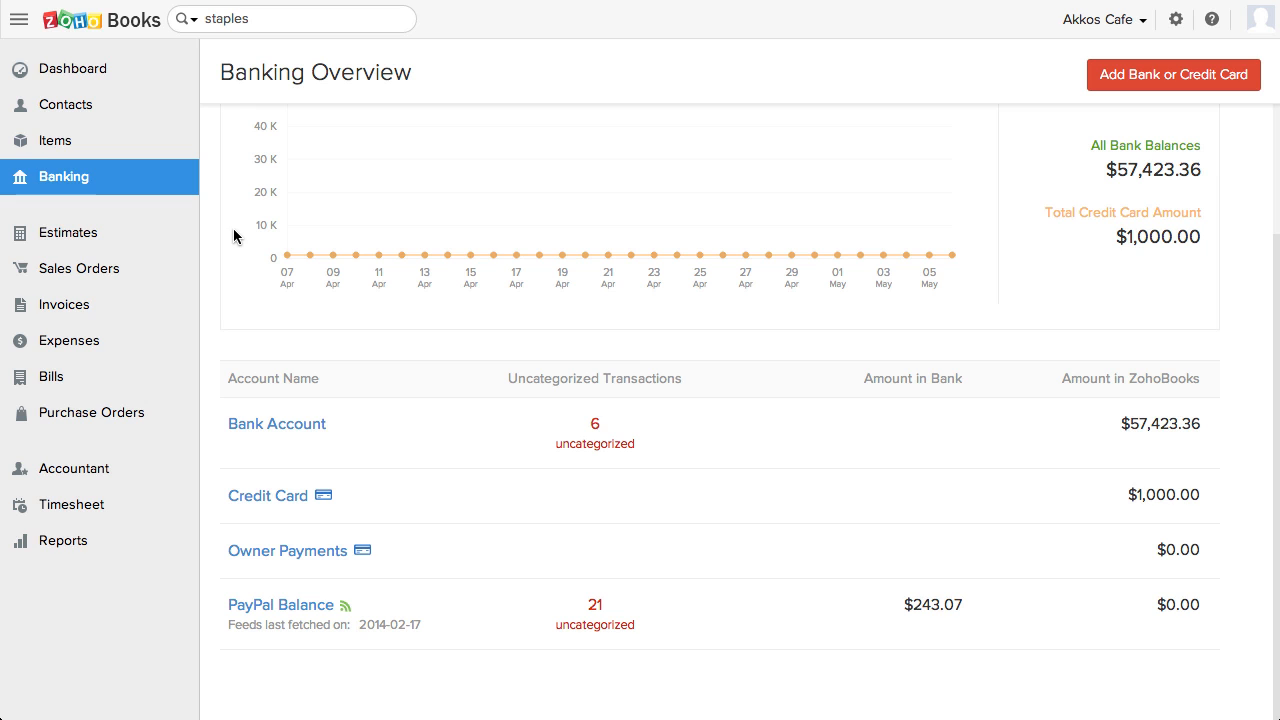
mouse_move(278, 444)
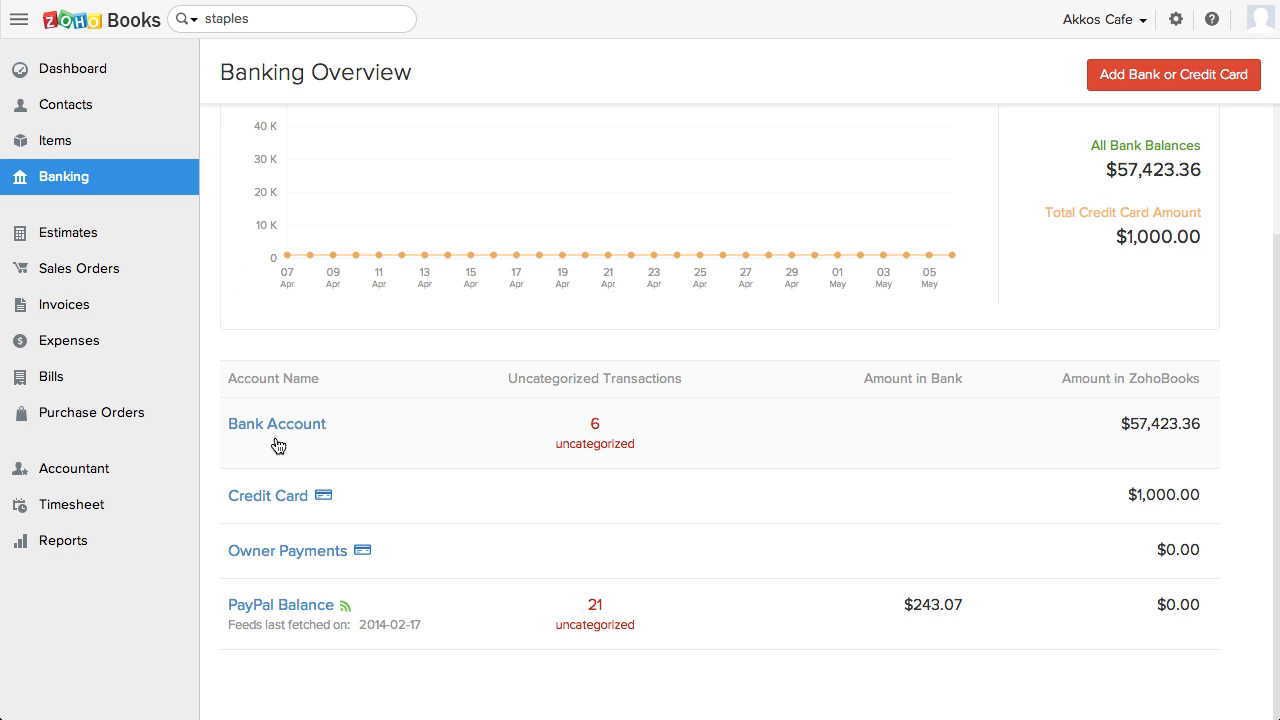
click(276, 424)
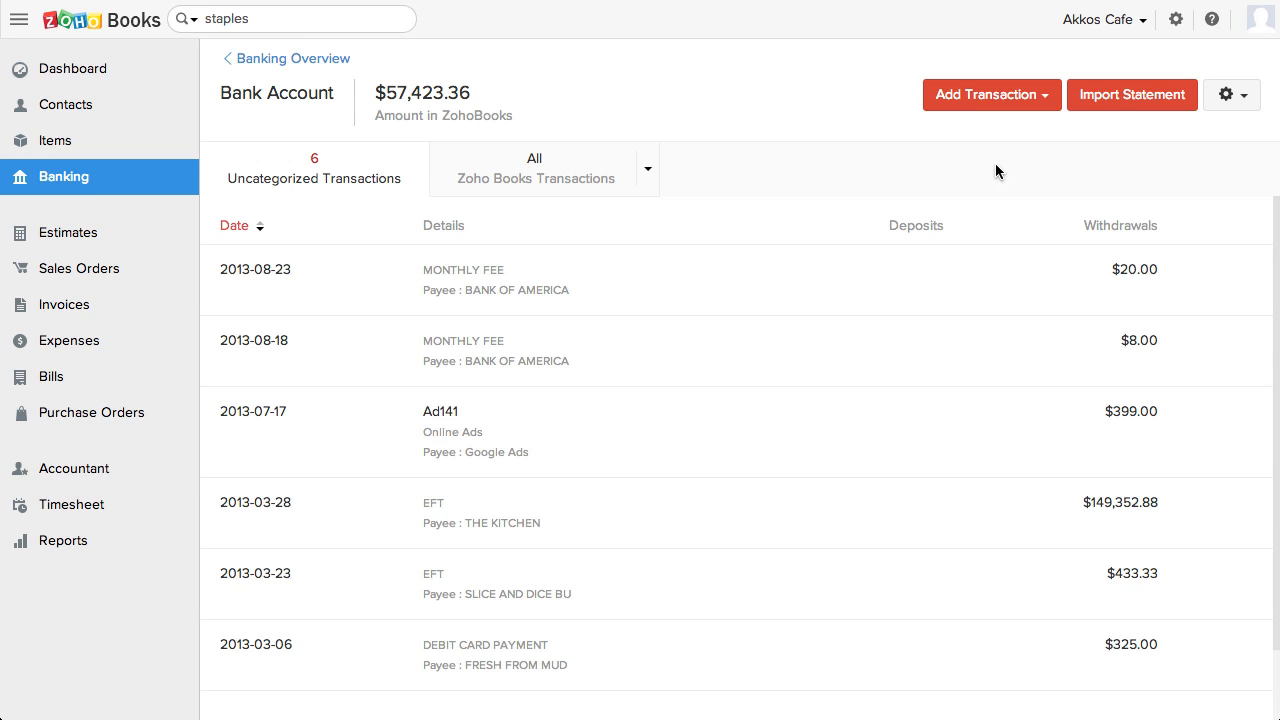
click(1132, 94)
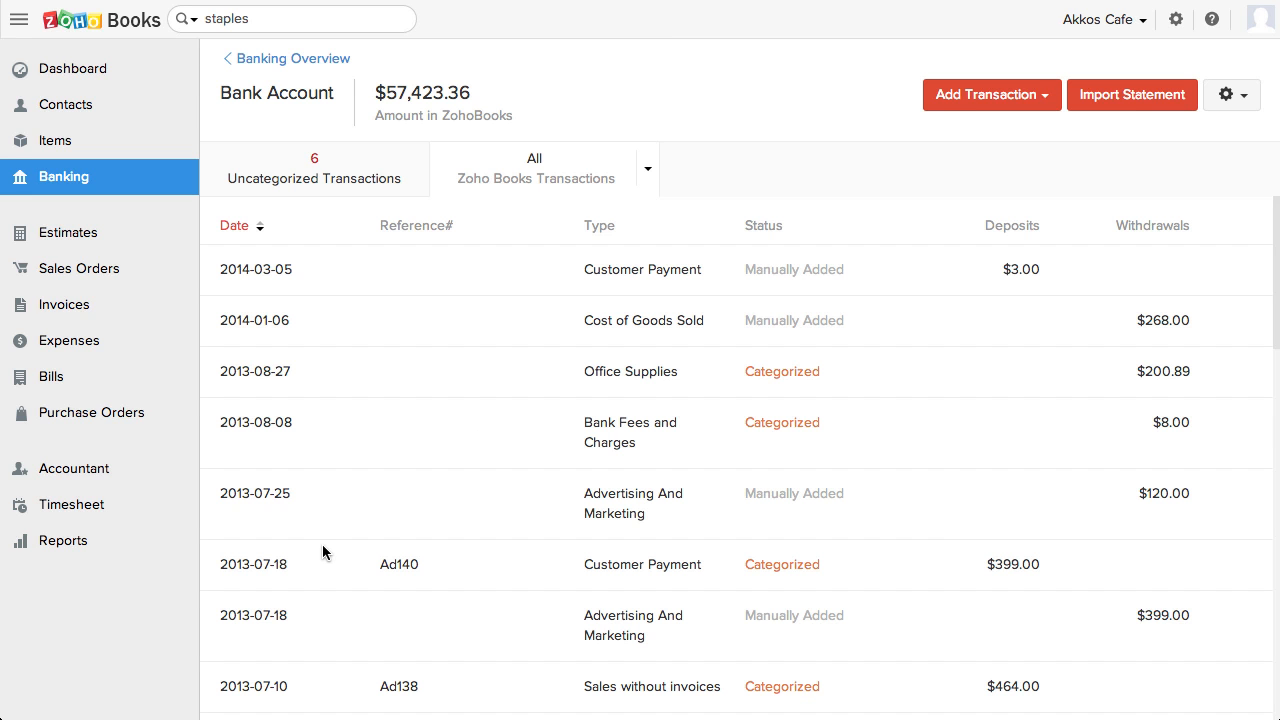
mouse_move(376, 188)
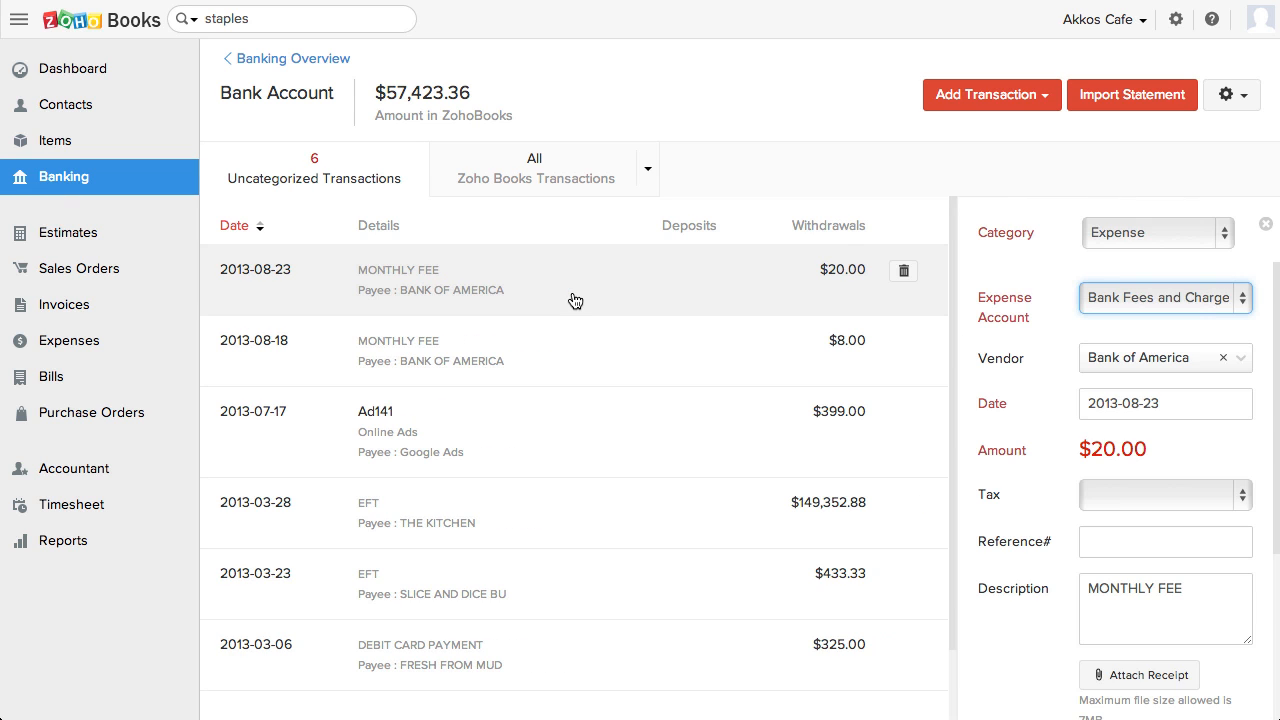
mouse_move(580, 340)
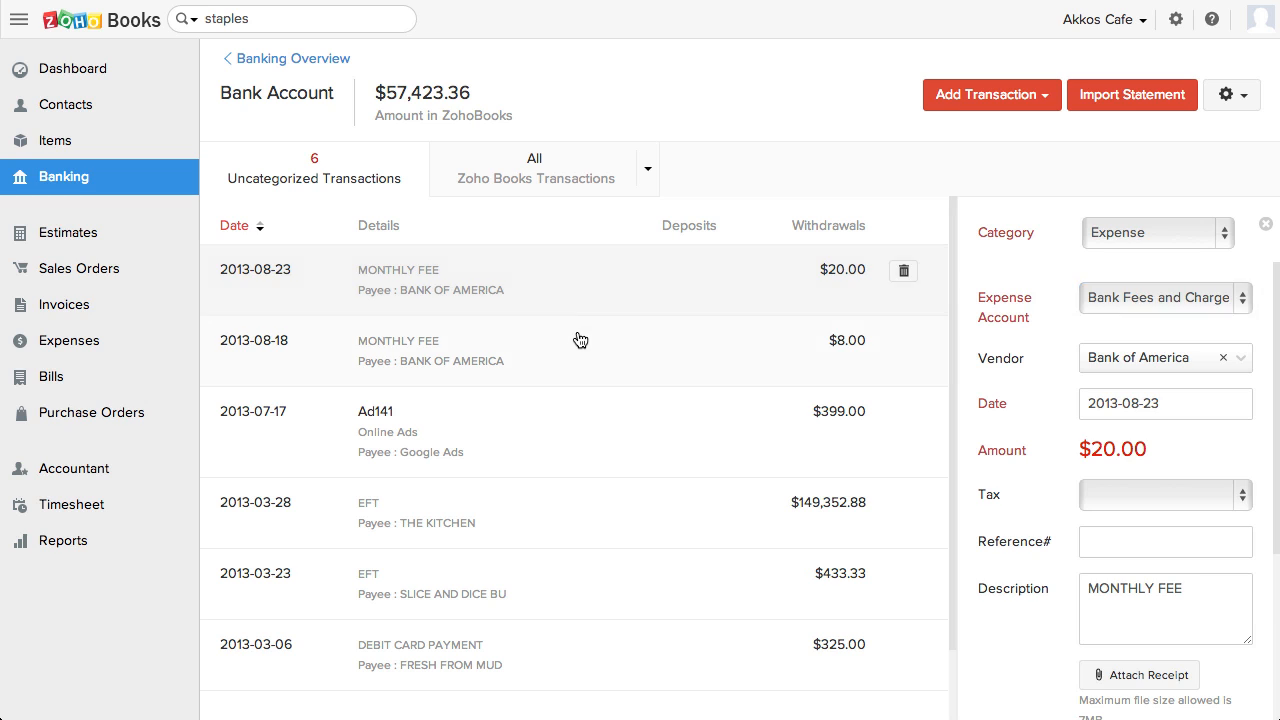
Preview categorizing the $8.00 monthly fee, then show match suggestions for the $399.00 Ad141 withdrawal
click(580, 350)
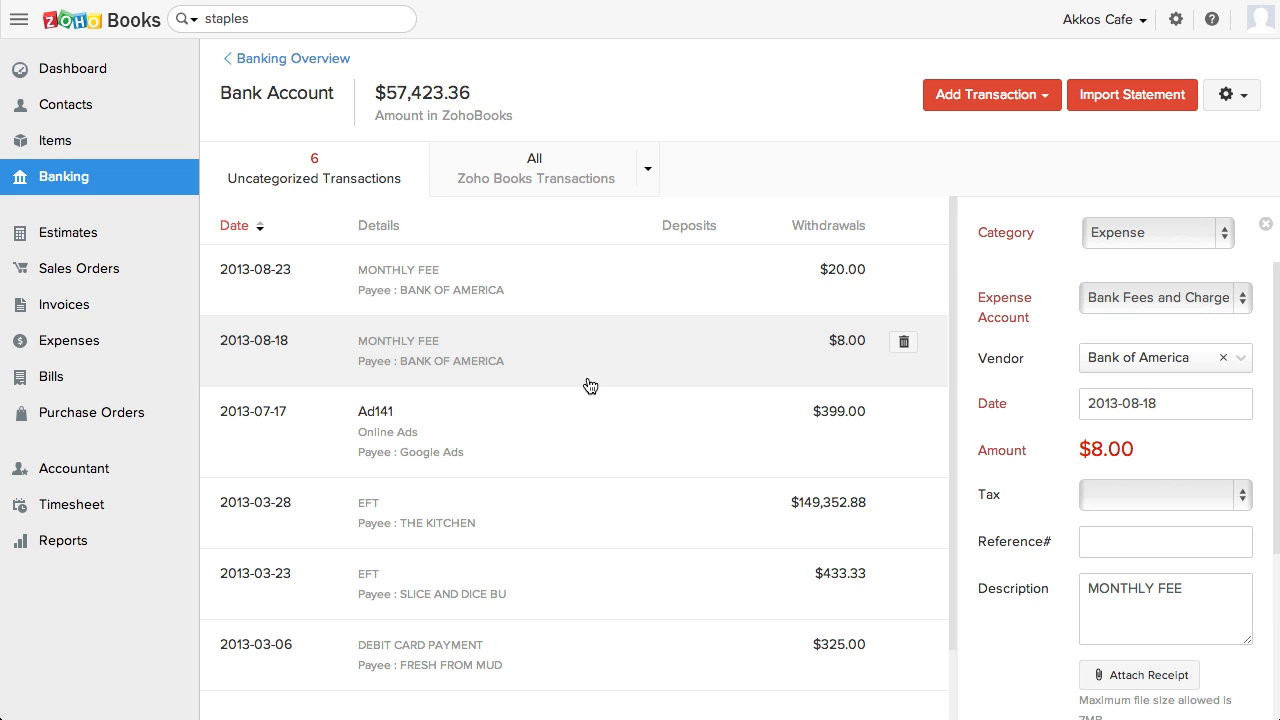
click(584, 412)
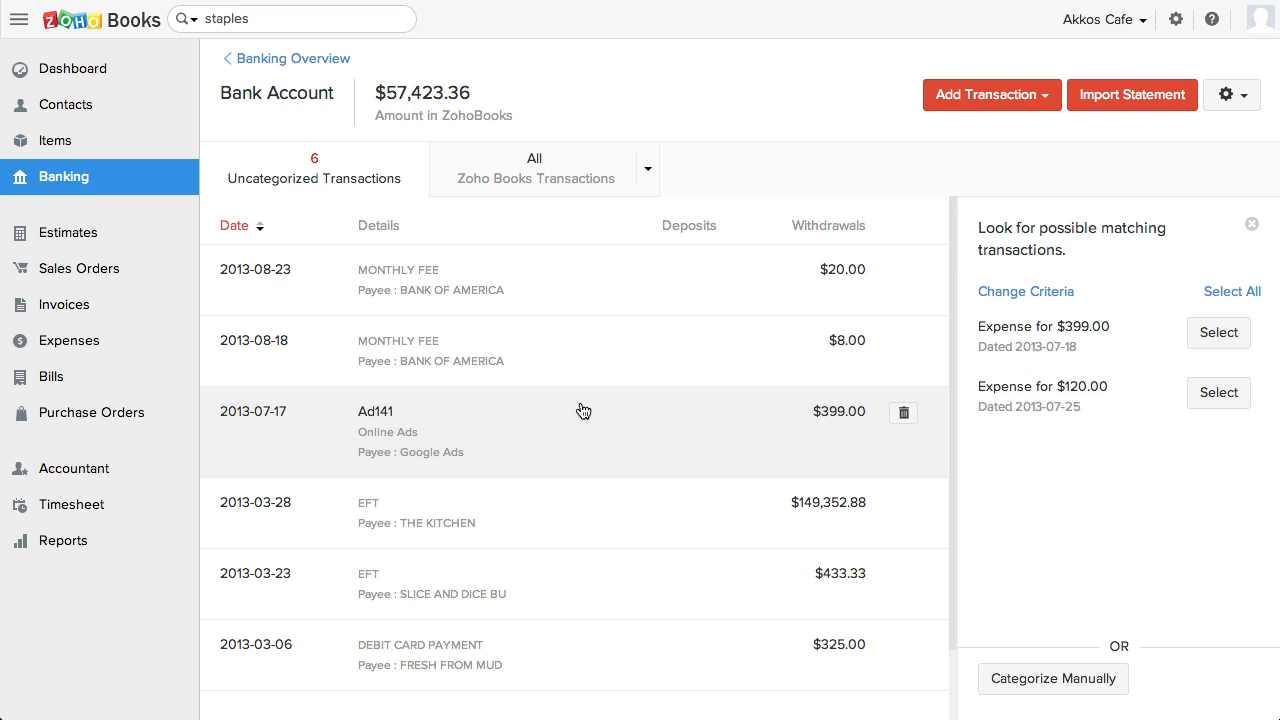
Review the match criteria amount and date ranges, then start categorizing the Ad141 withdrawal manually
click(1232, 292)
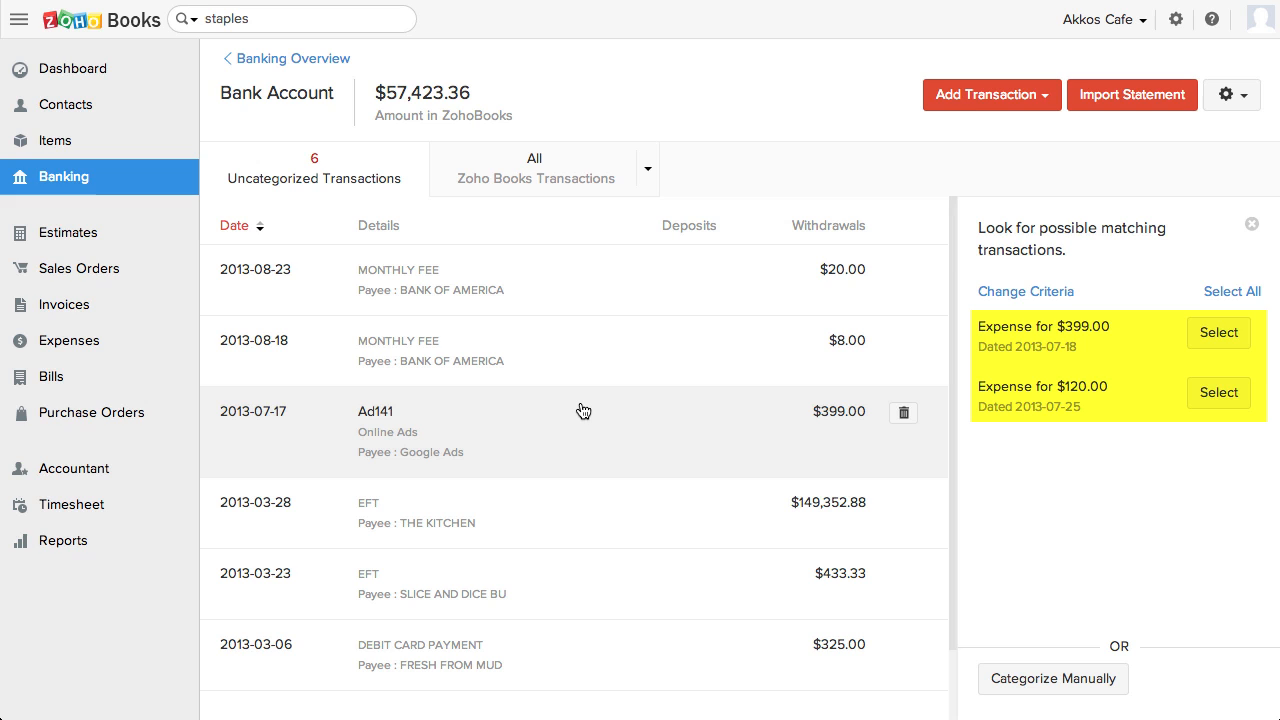
mouse_move(584, 410)
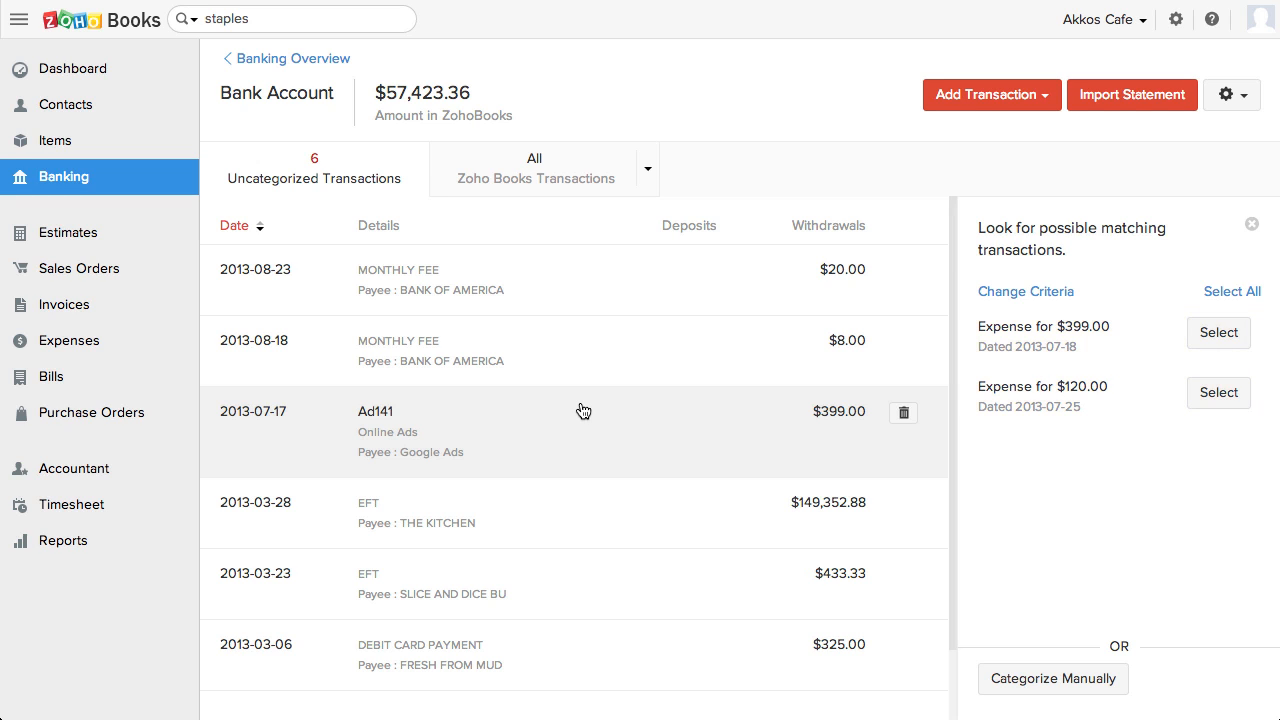
mouse_move(872, 370)
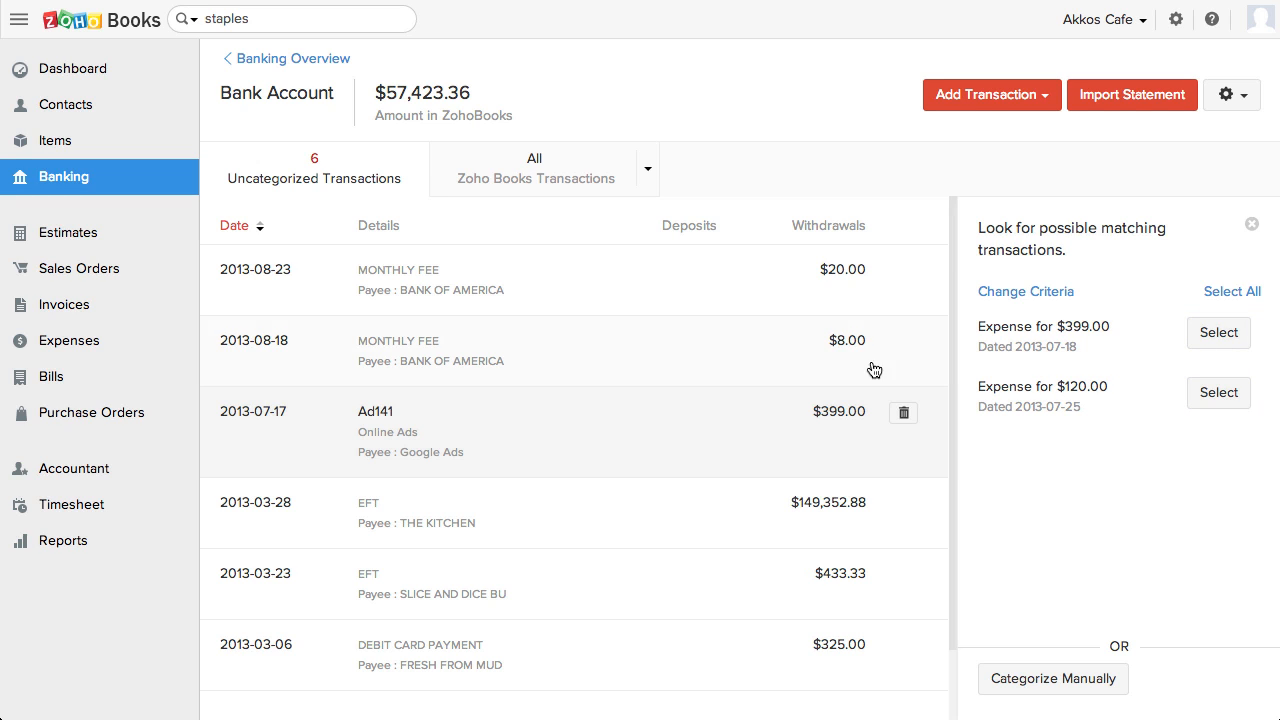
click(1024, 292)
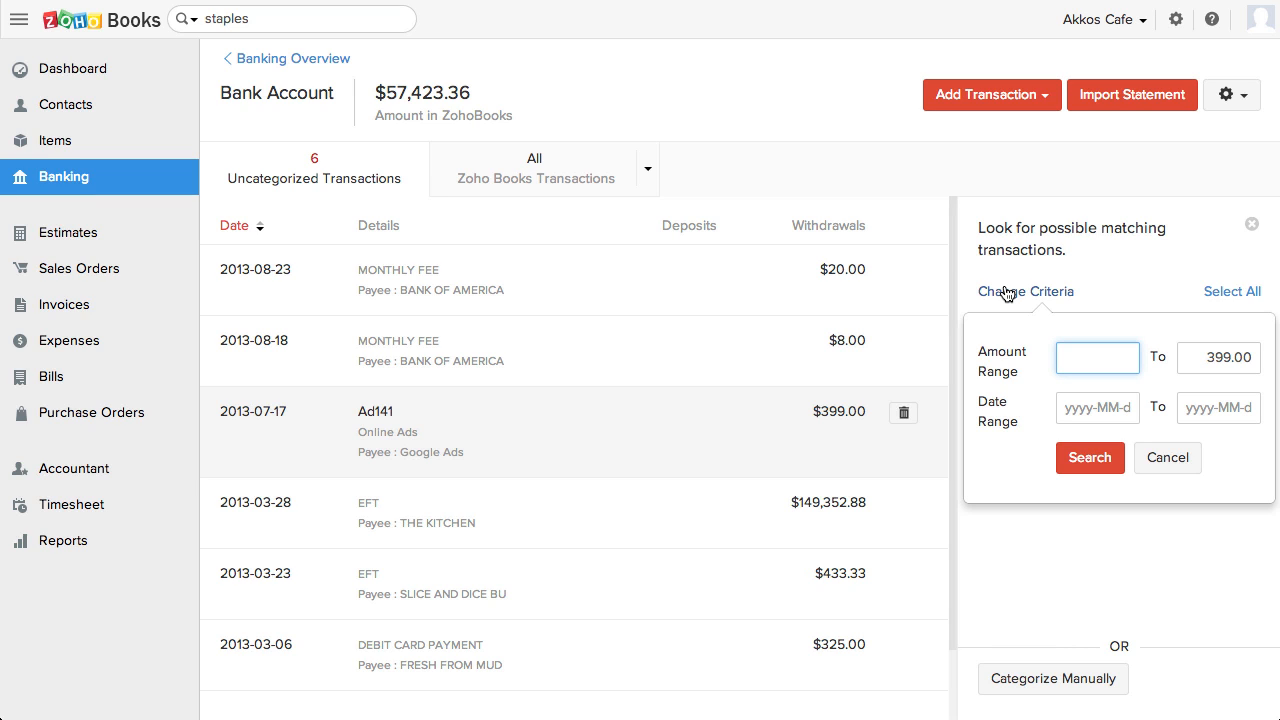
mouse_move(1096, 408)
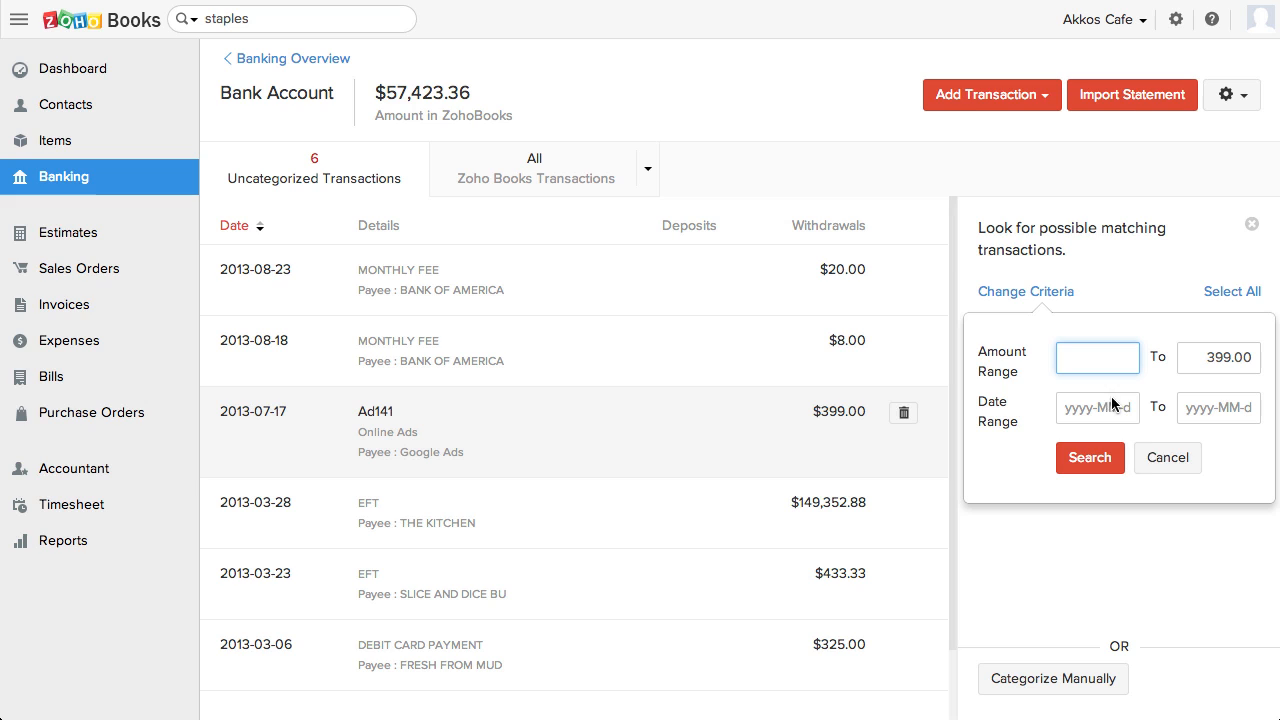
click(1088, 456)
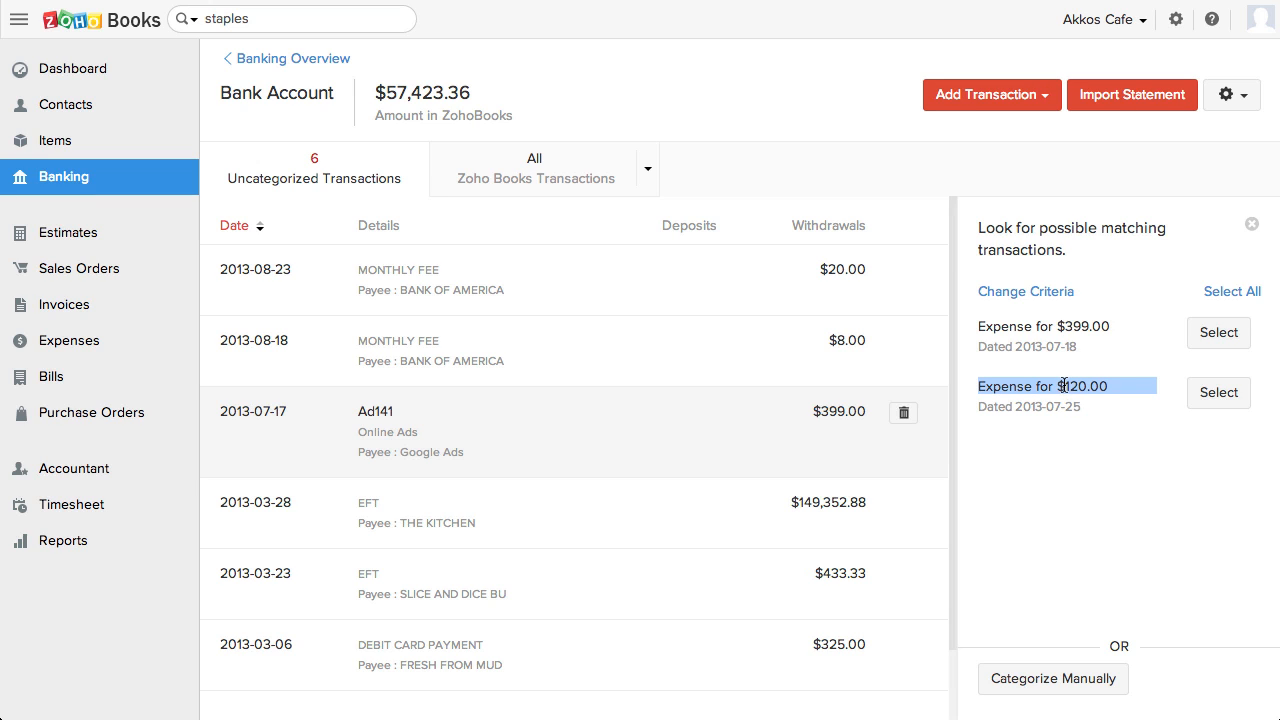
click(1044, 326)
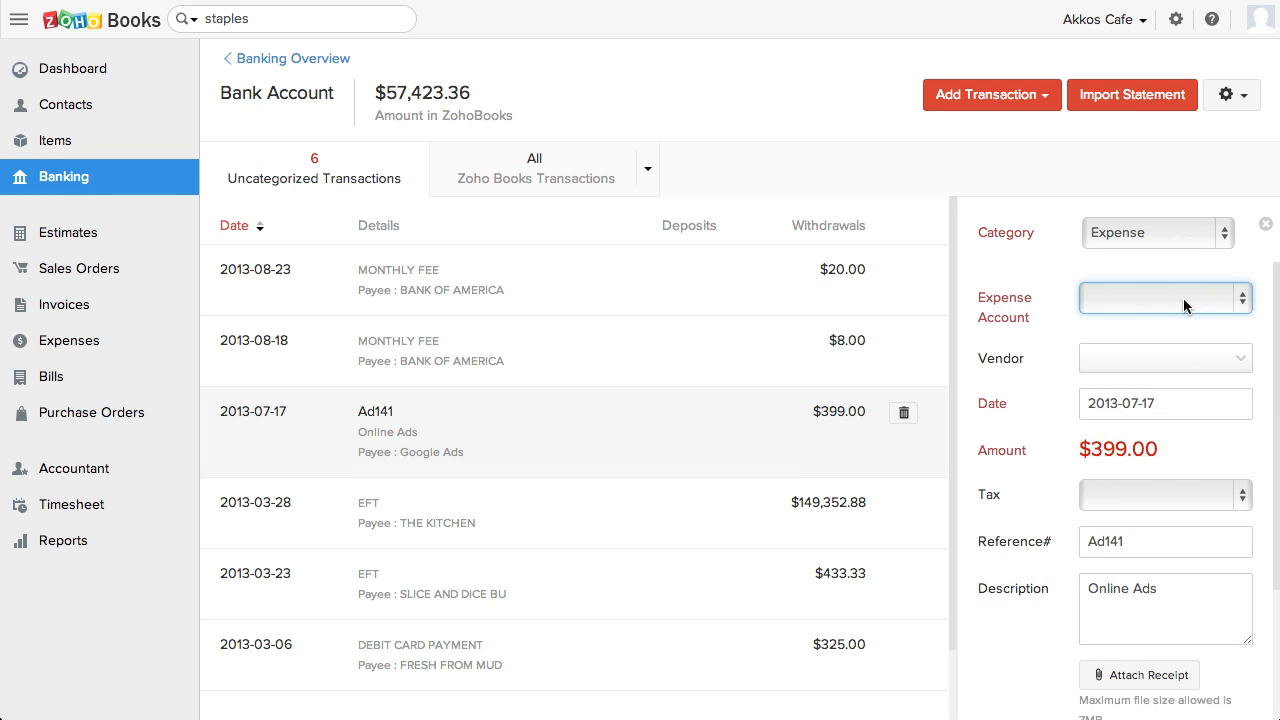
Categorize the $399 transaction as an Advertising And Marketing expense with vendor Google and save it
click(1164, 296)
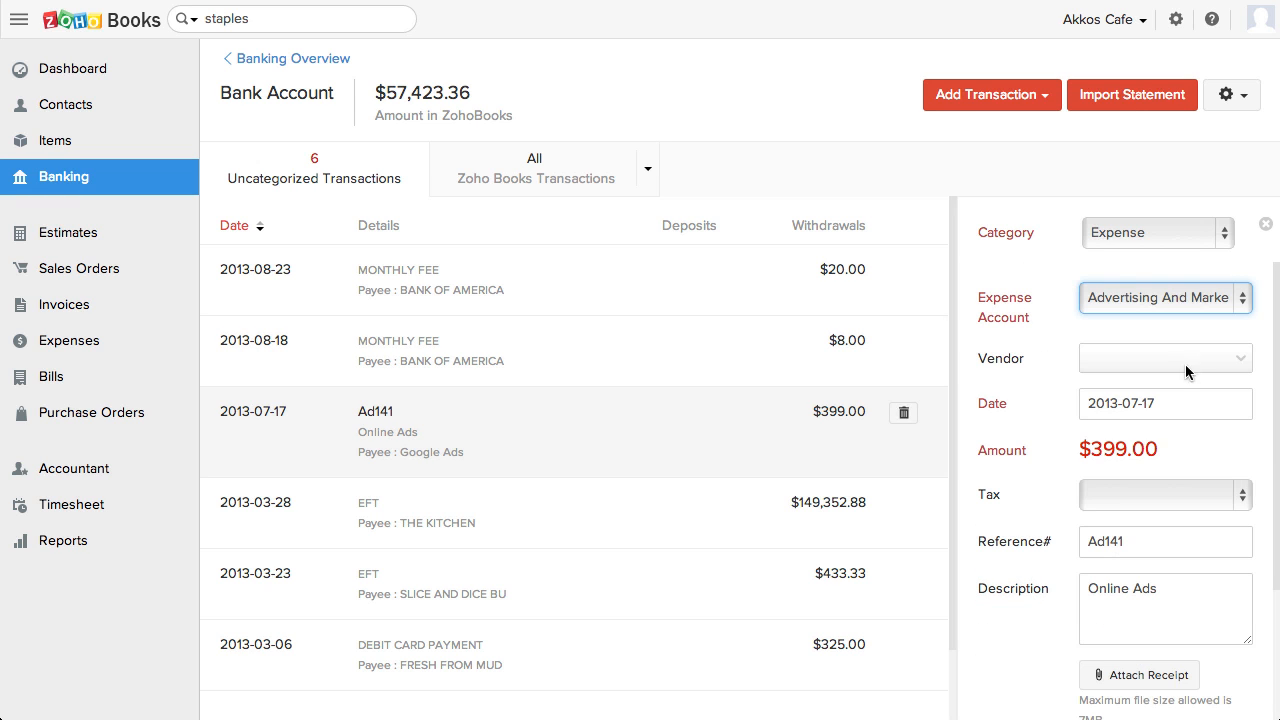
click(1160, 356)
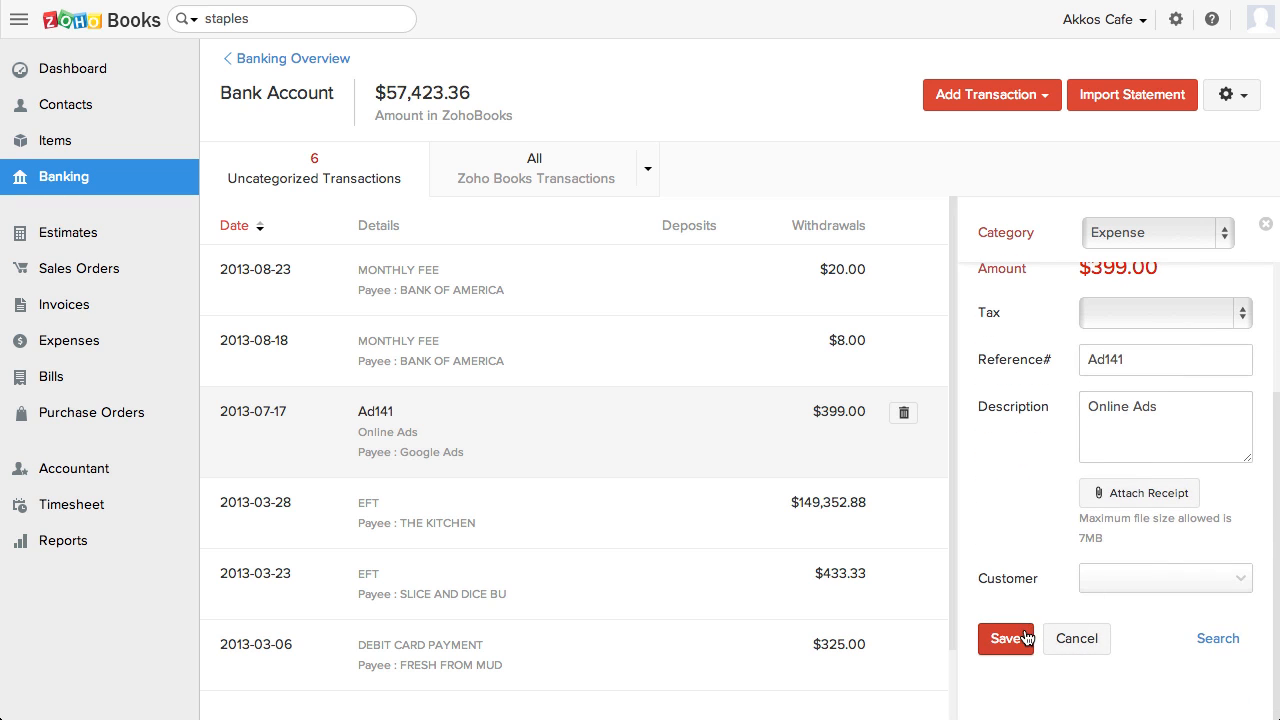
click(1006, 640)
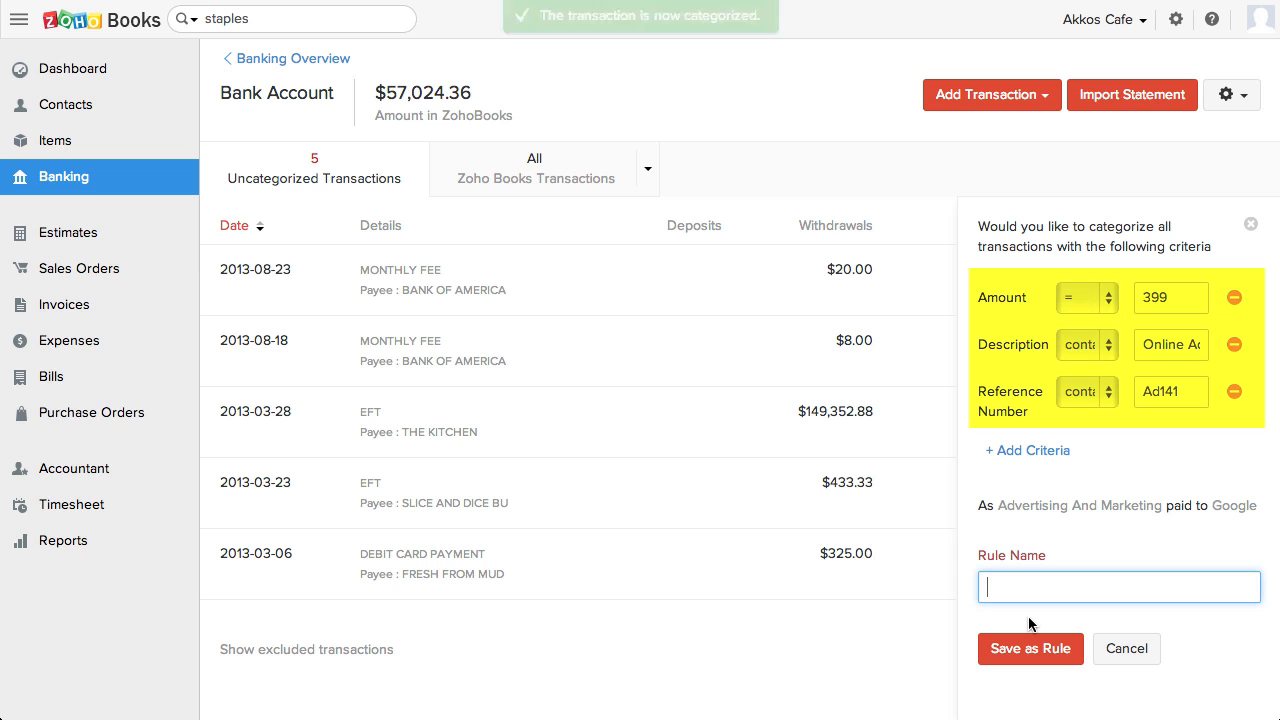
Save the categorization as a transaction rule named 'Google Ad'
text(Google Ad)
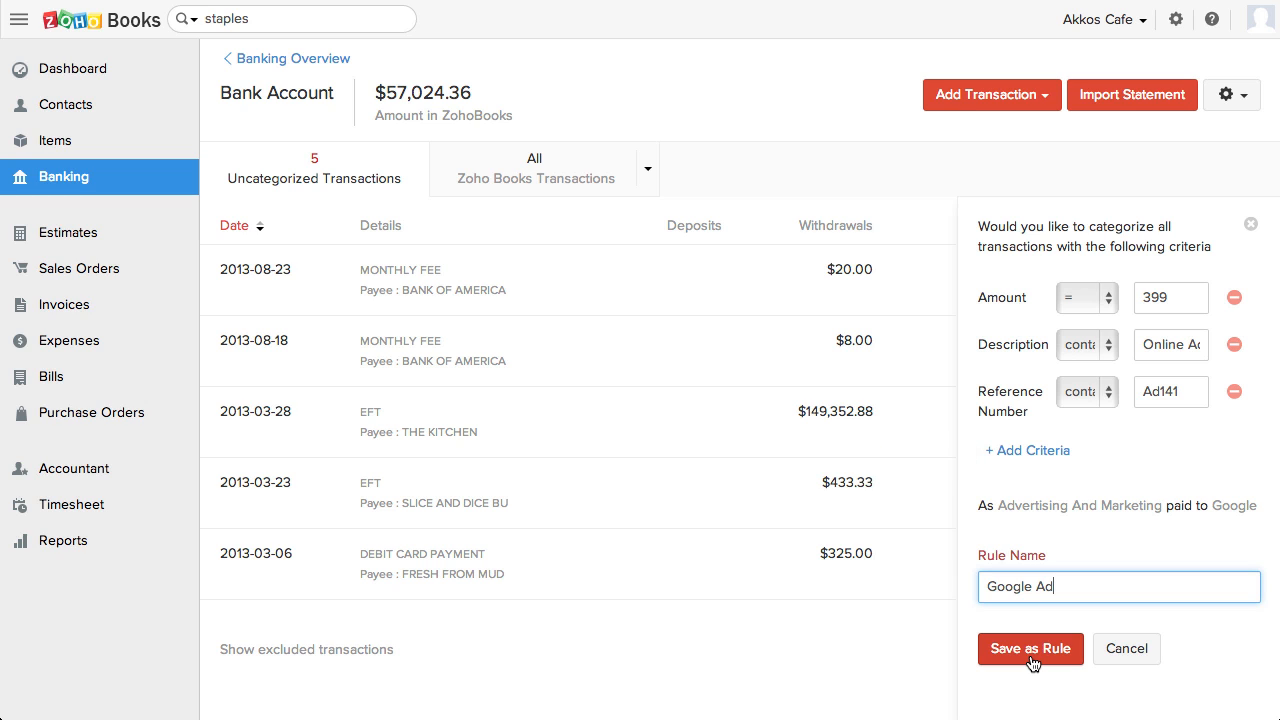
click(1030, 648)
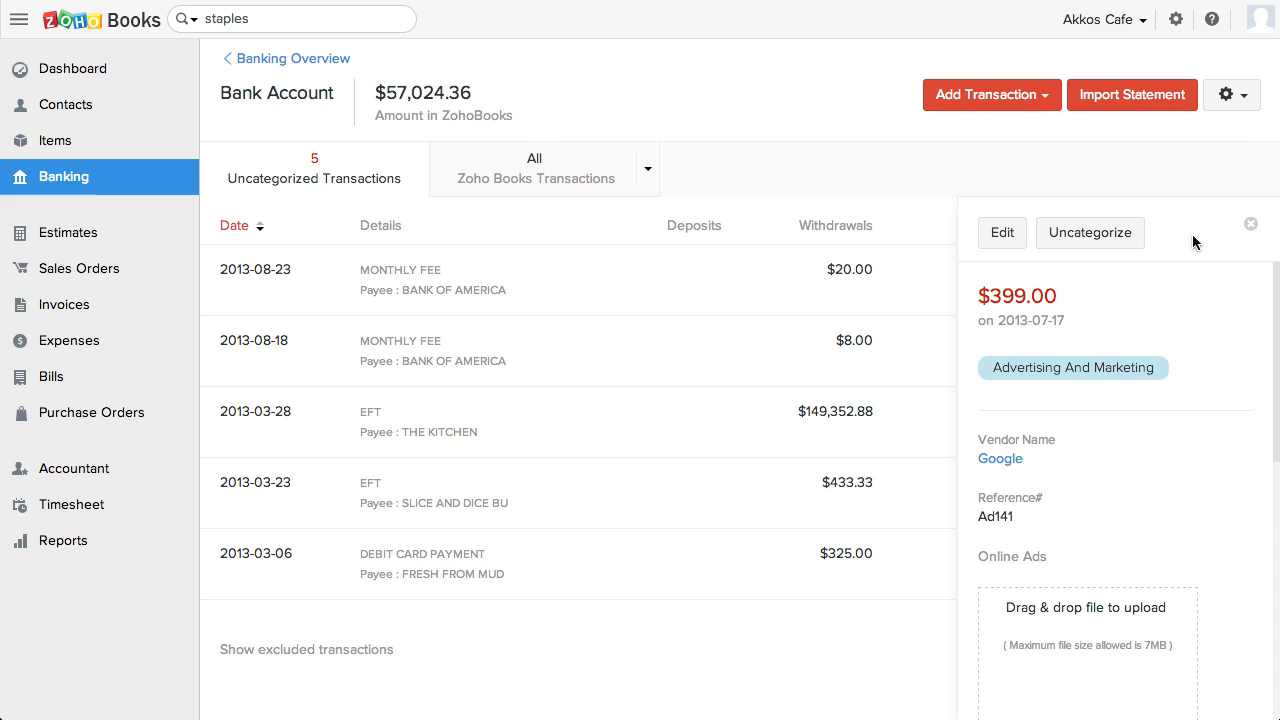
click(1232, 94)
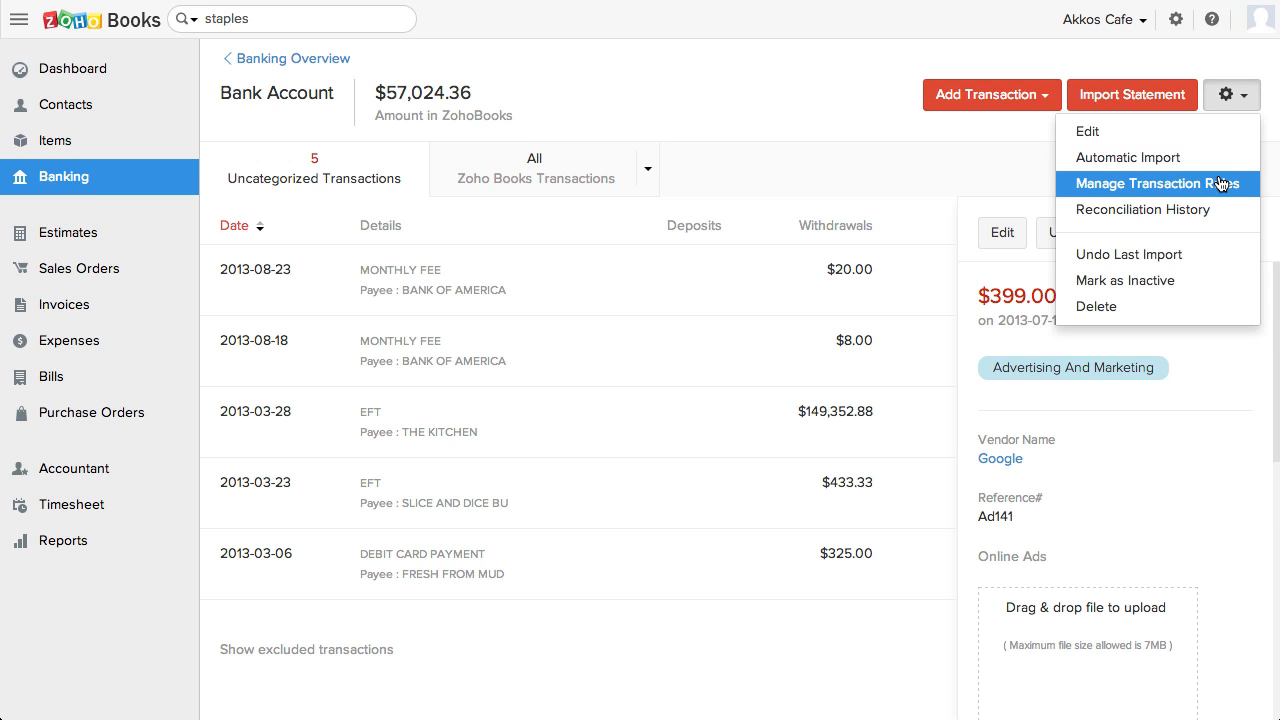
List the four transaction rules, then start a new deposit rule and discard it unsaved
click(1160, 184)
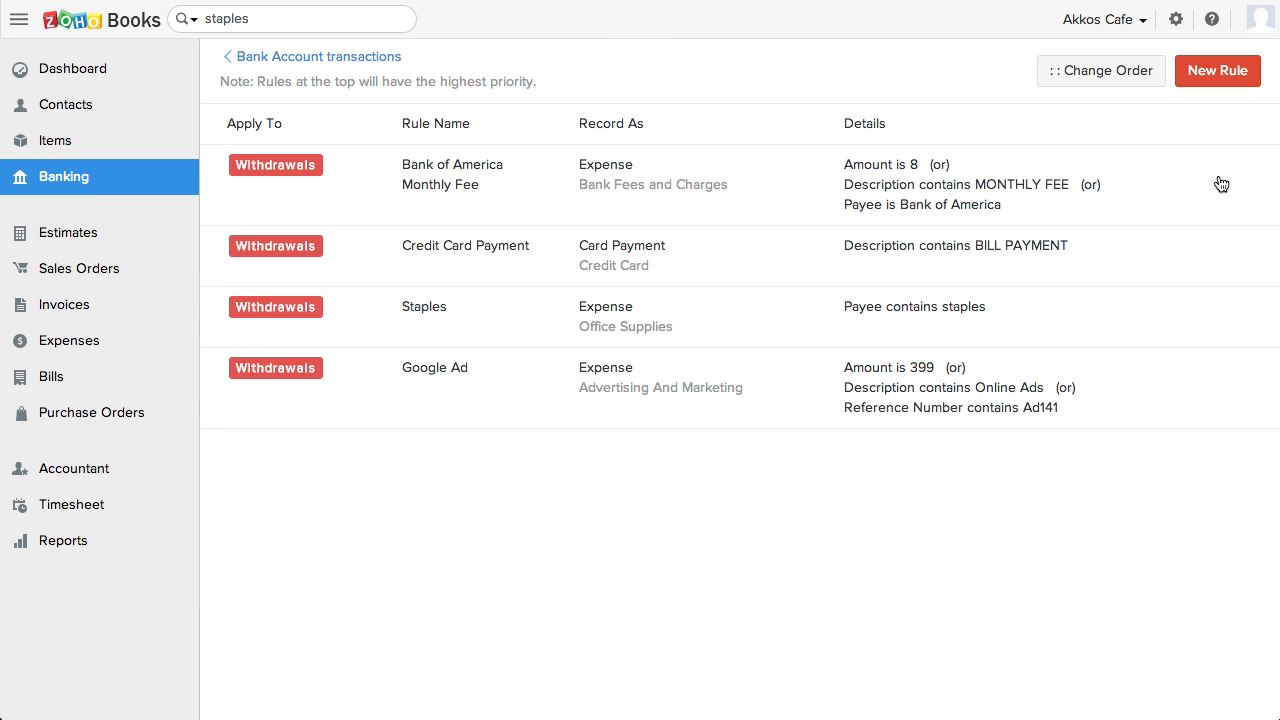
click(1216, 70)
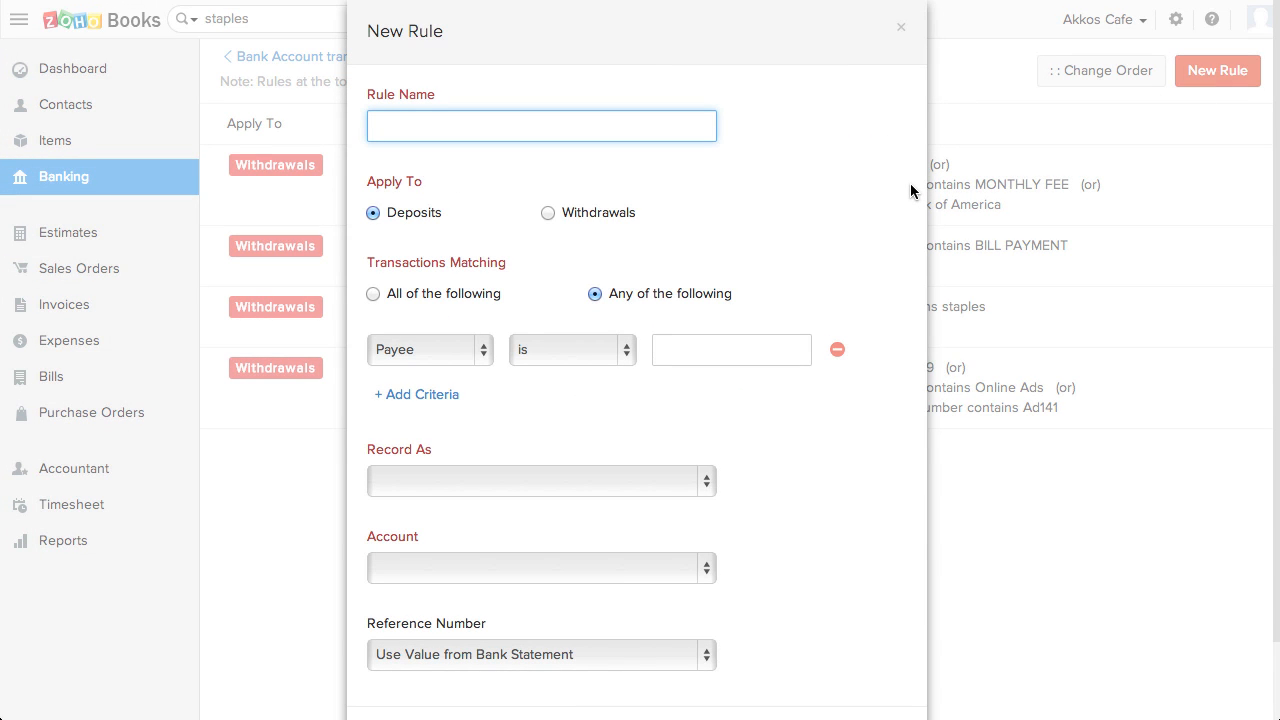
mouse_move(708, 480)
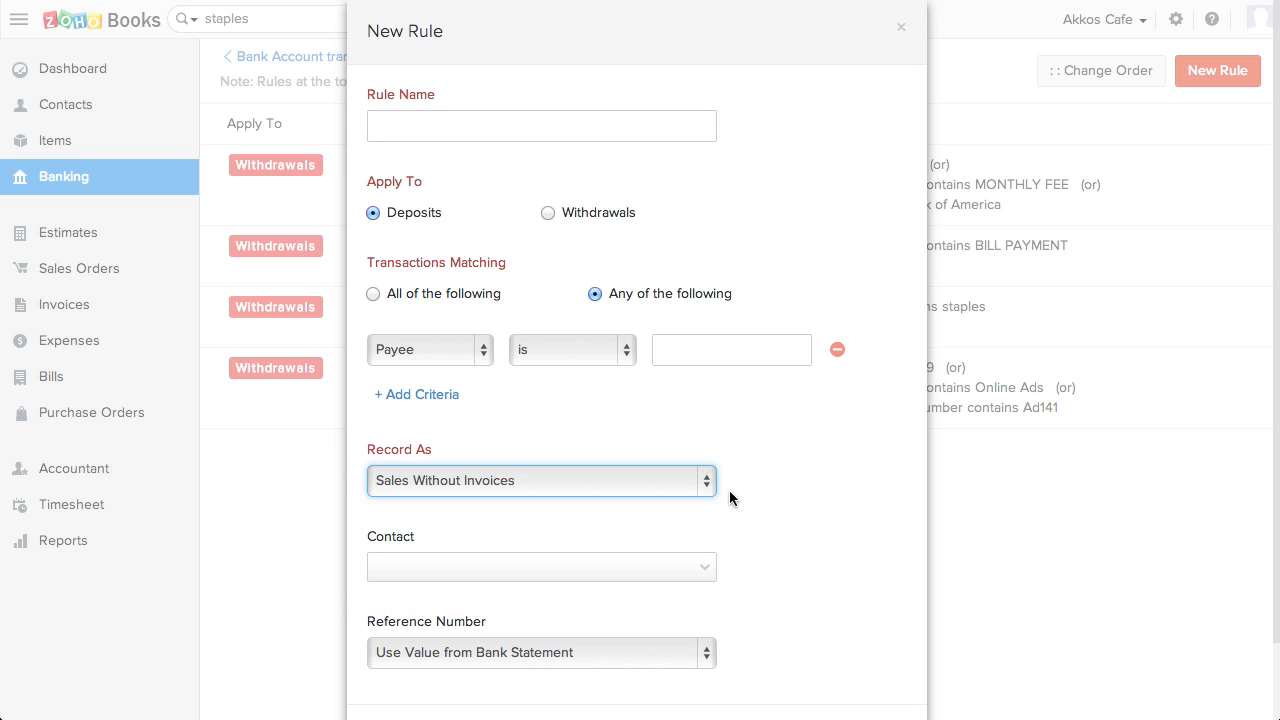
scroll(down, 3)
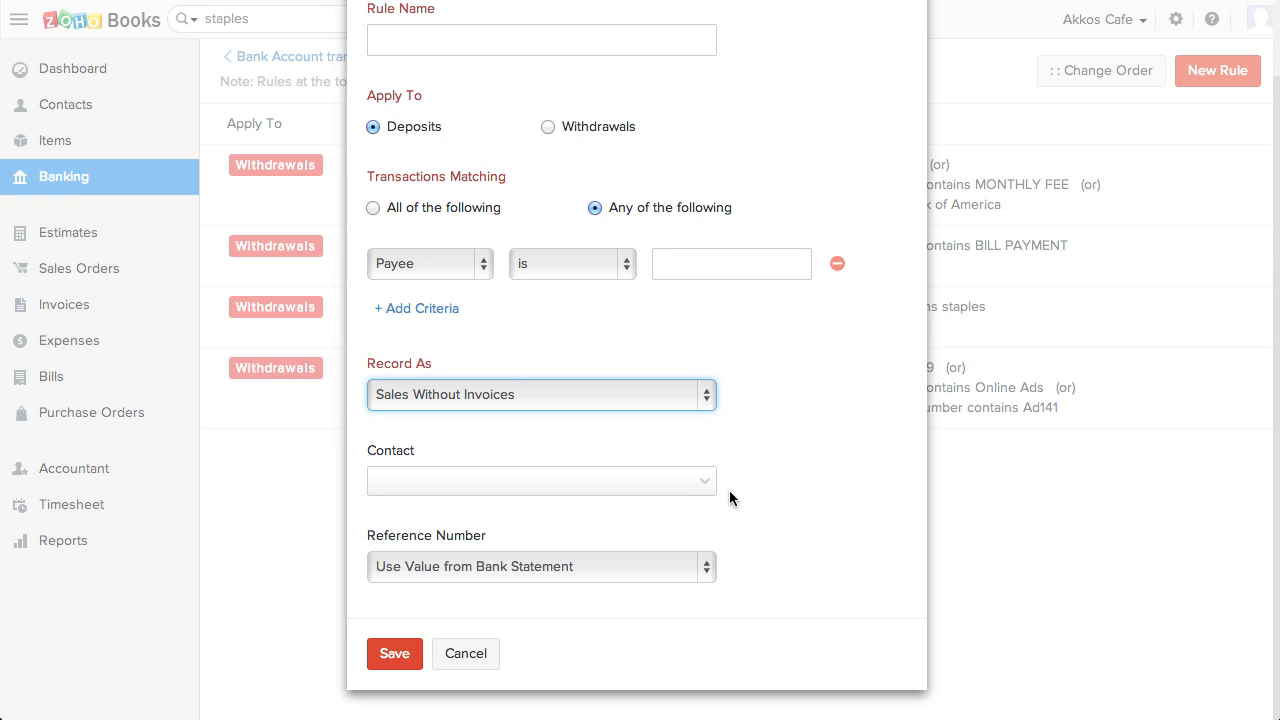
mouse_move(716, 504)
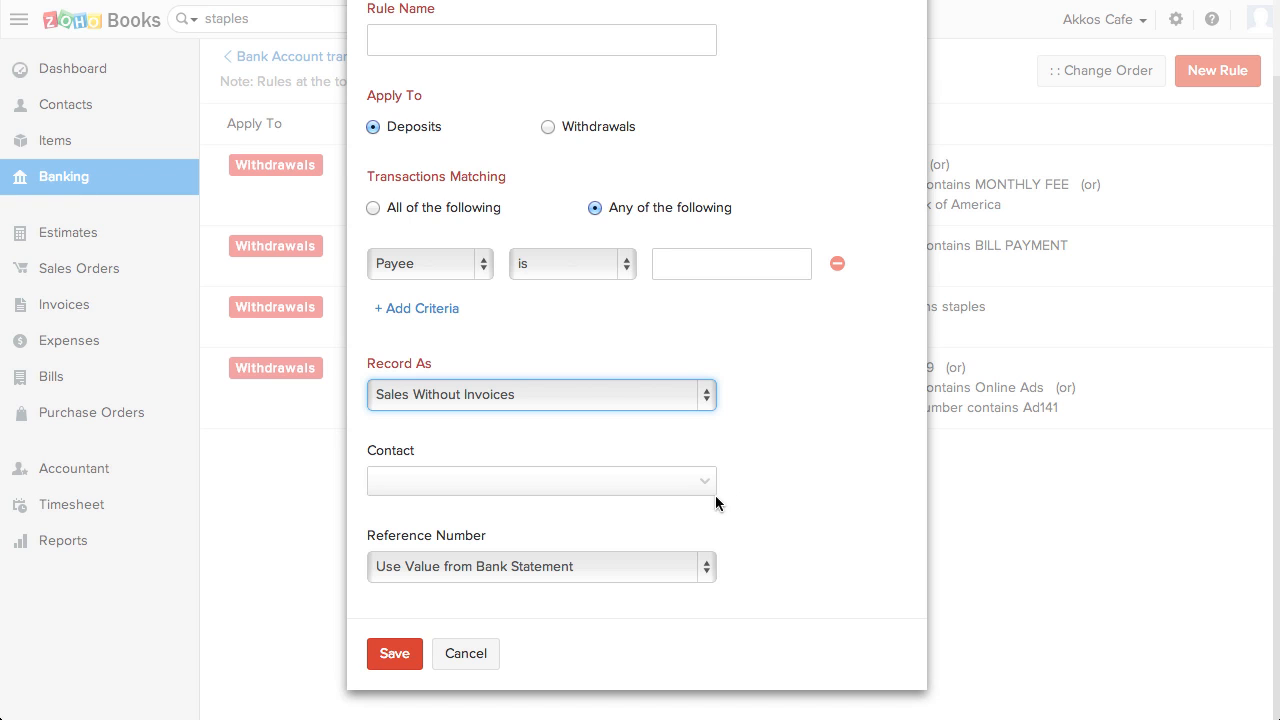
click(464, 652)
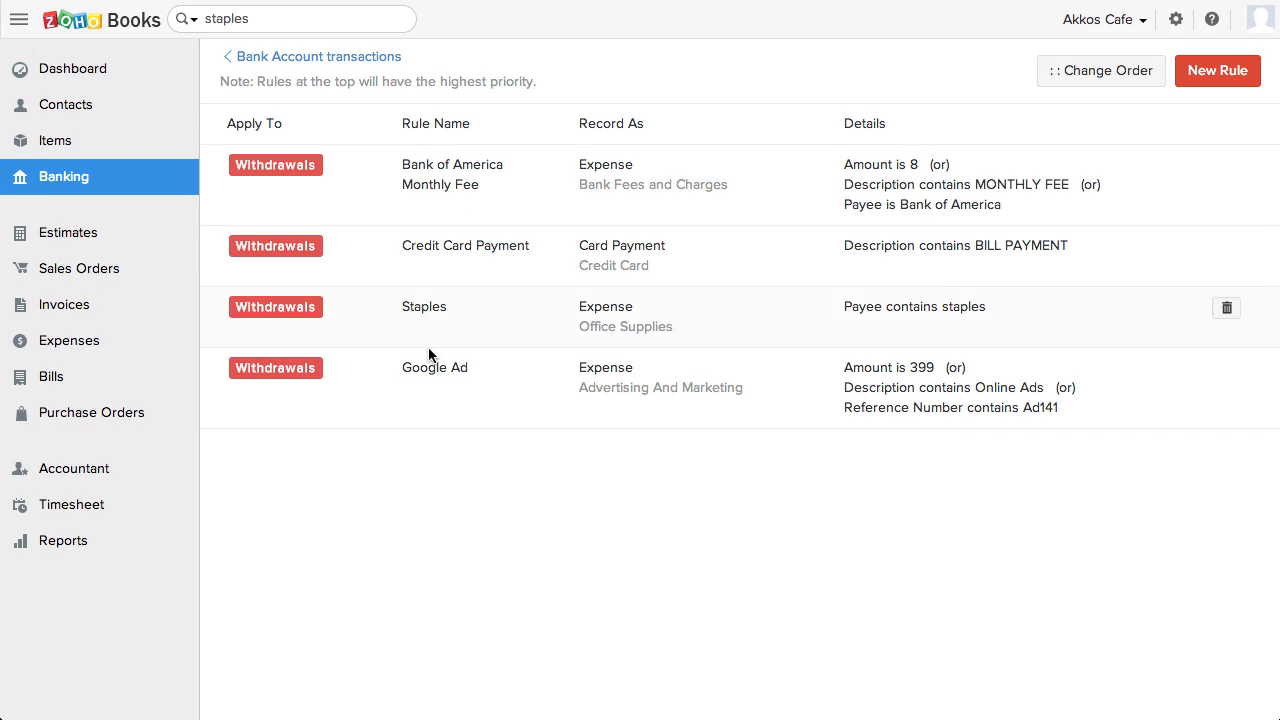
Filter the bank account's Zoho Books transactions to Manually Added, then back to All
click(318, 56)
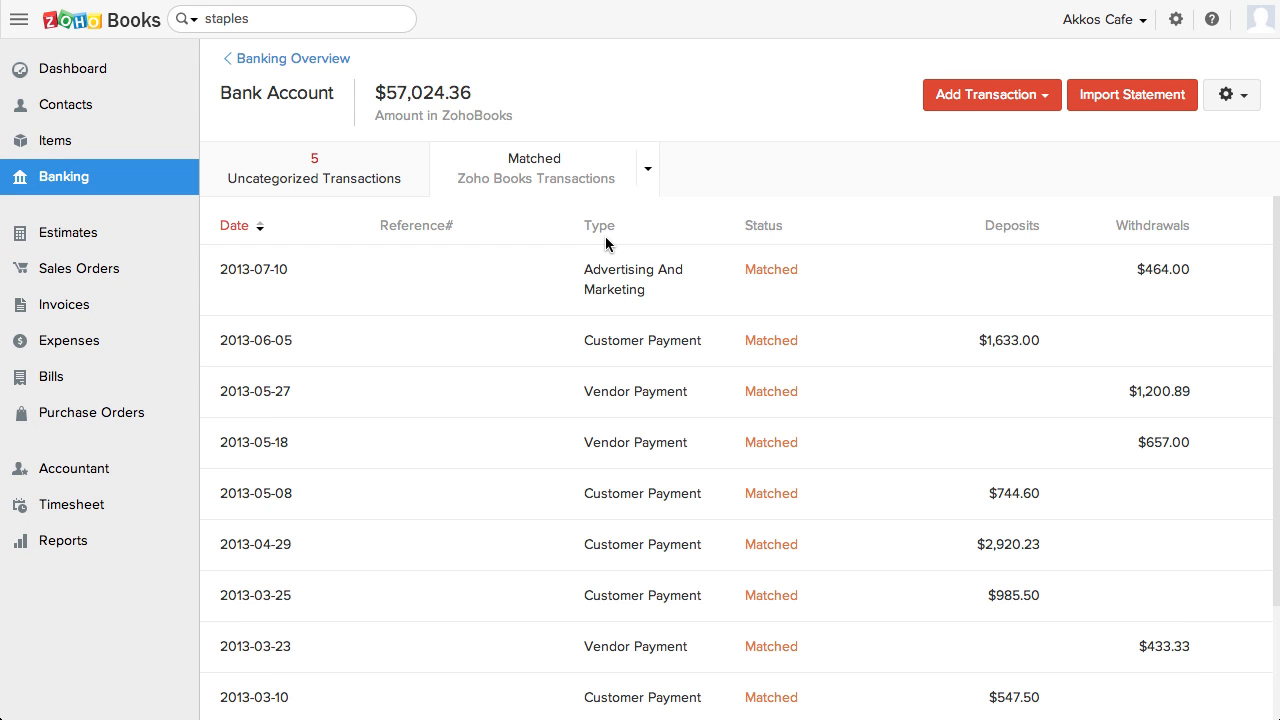
mouse_move(632, 176)
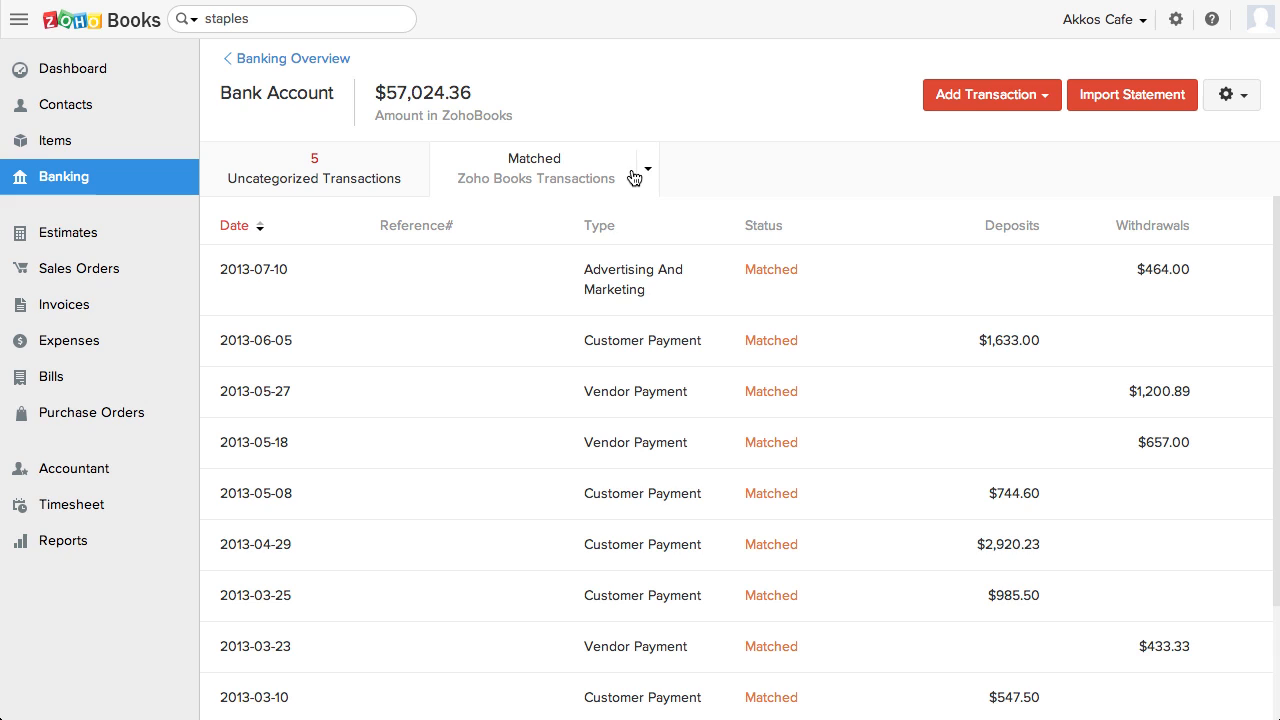
click(648, 170)
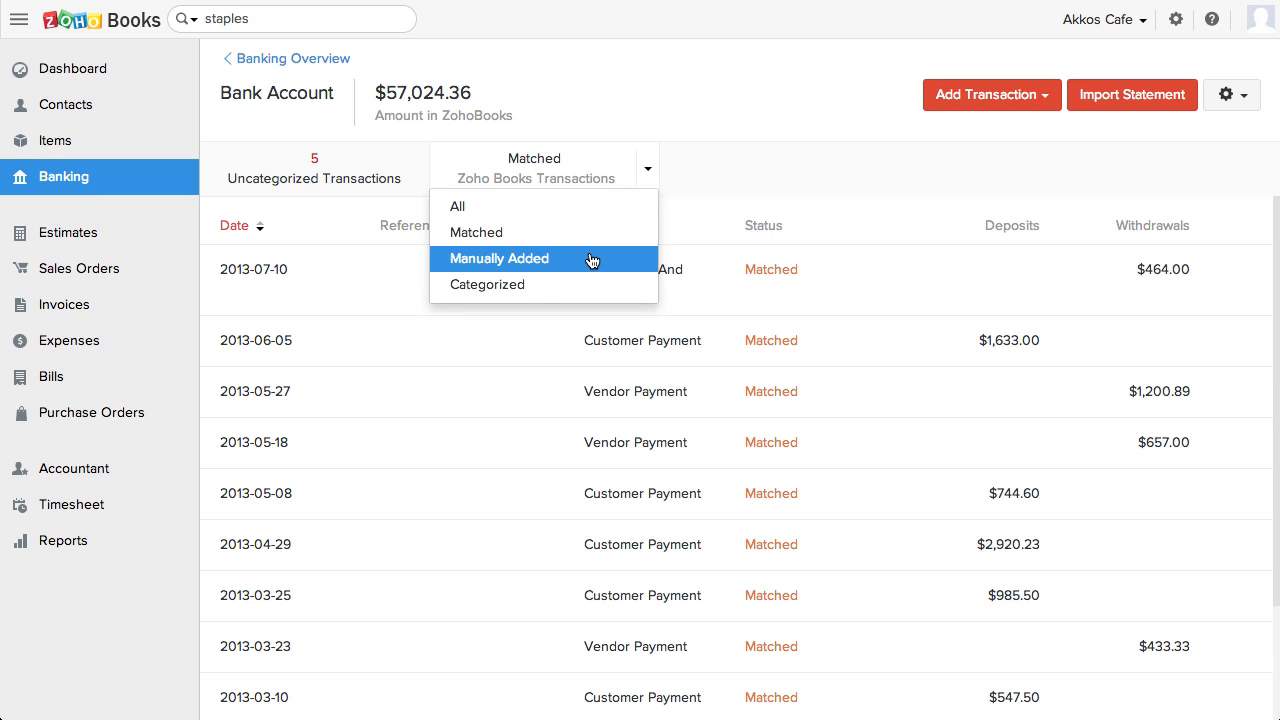
mouse_move(590, 268)
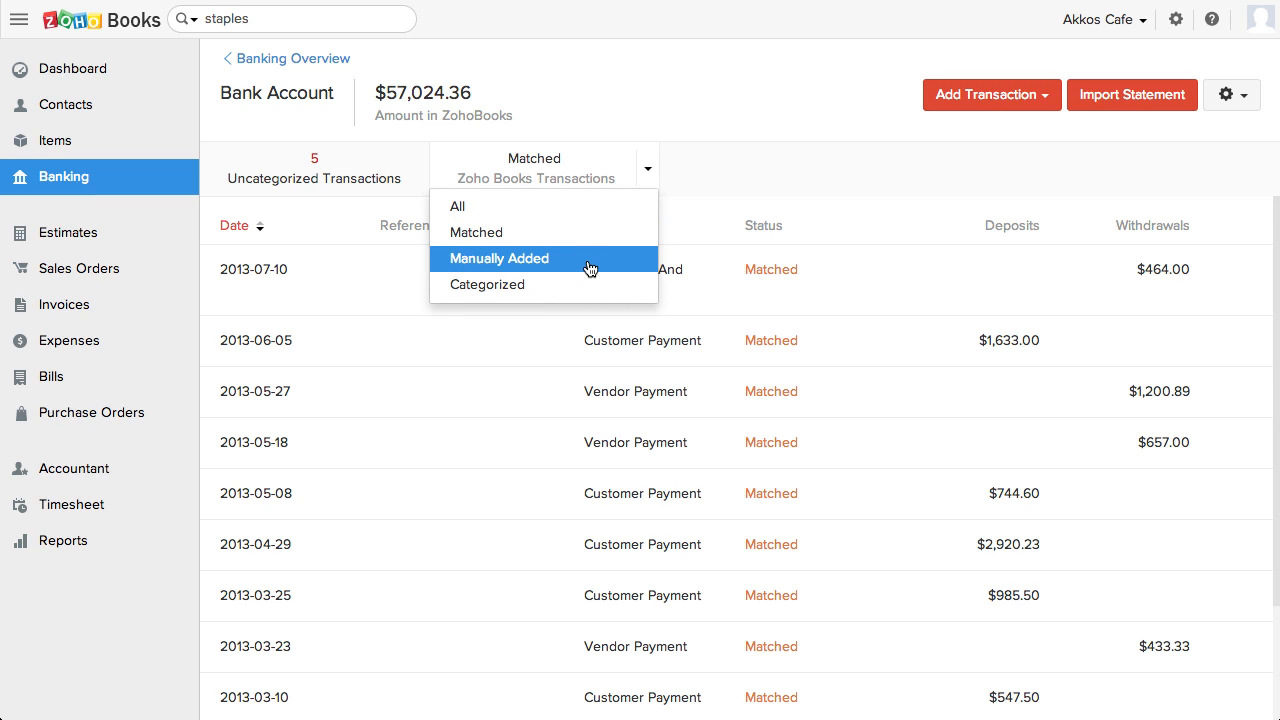
click(498, 258)
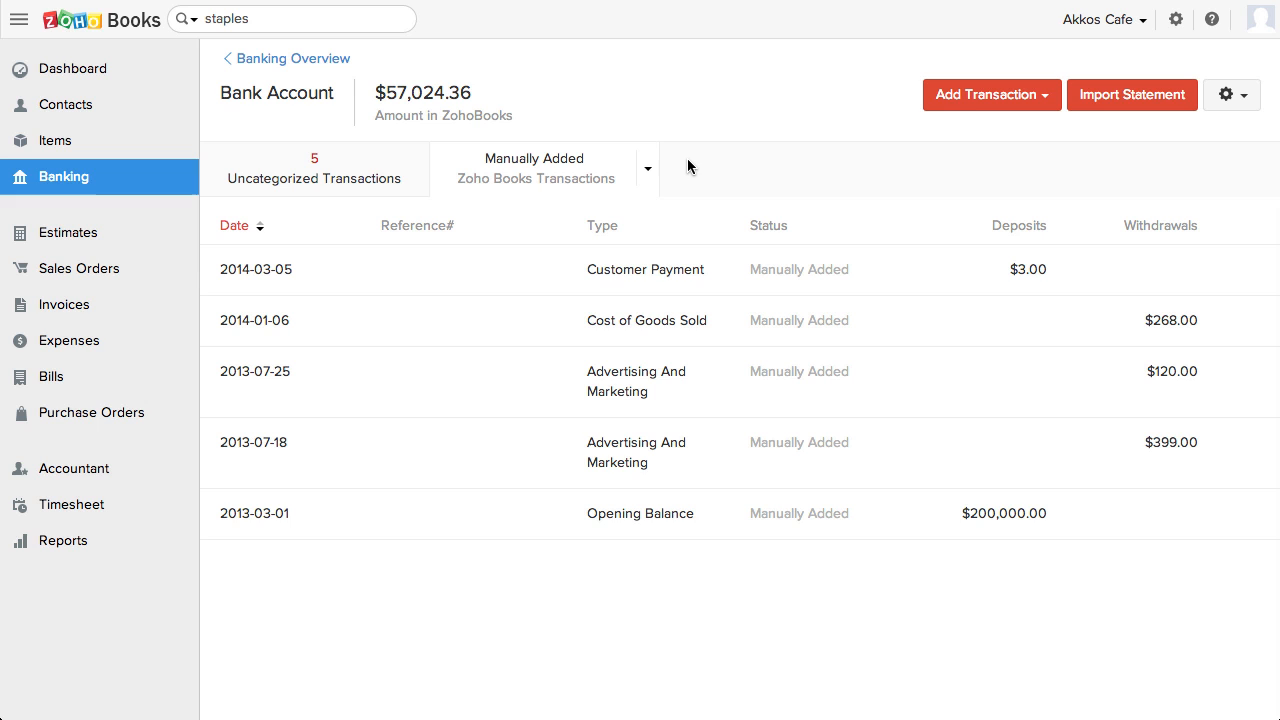
click(648, 168)
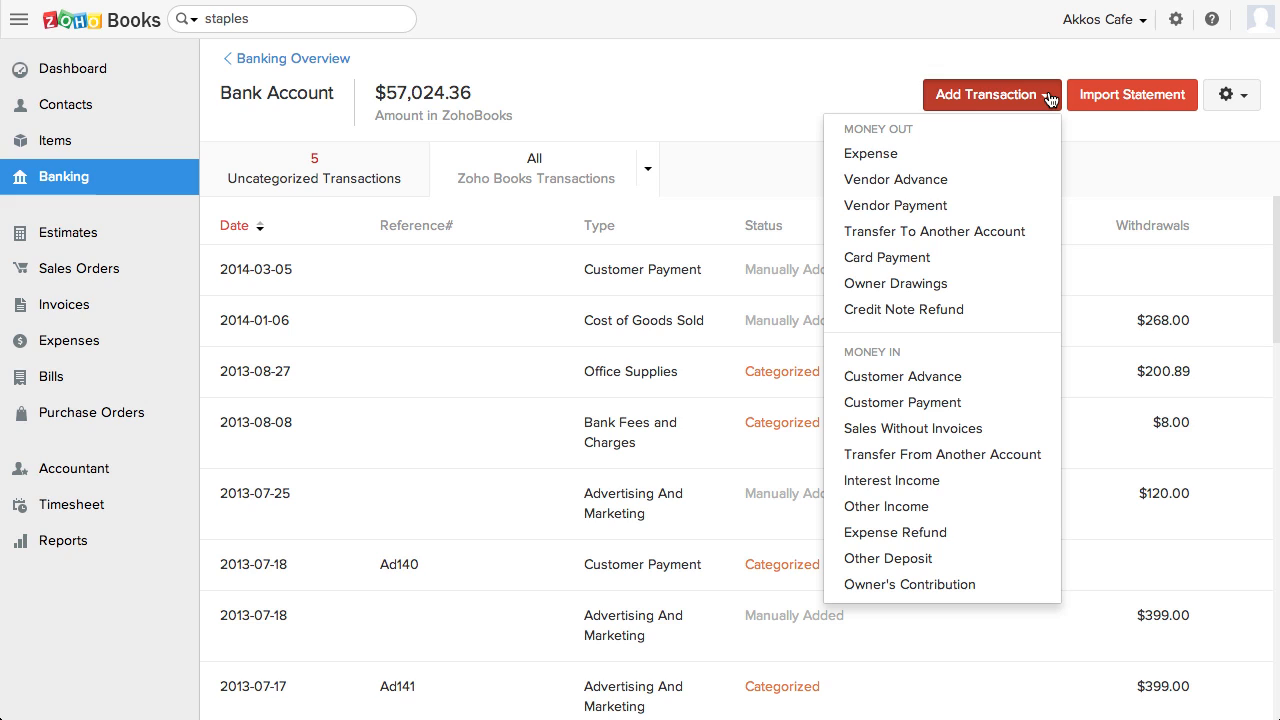
mouse_move(868, 98)
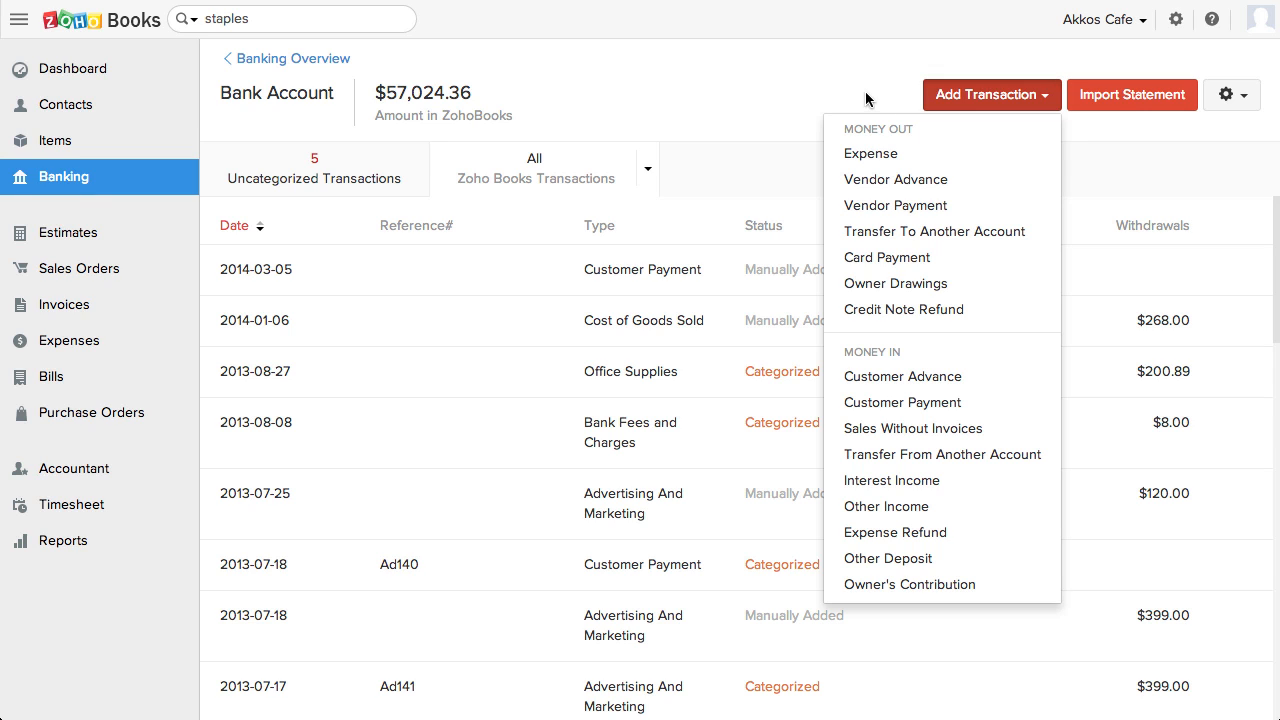
Dismiss the Add Transaction type list without choosing one, keeping all Bank Account transactions listed
click(728, 124)
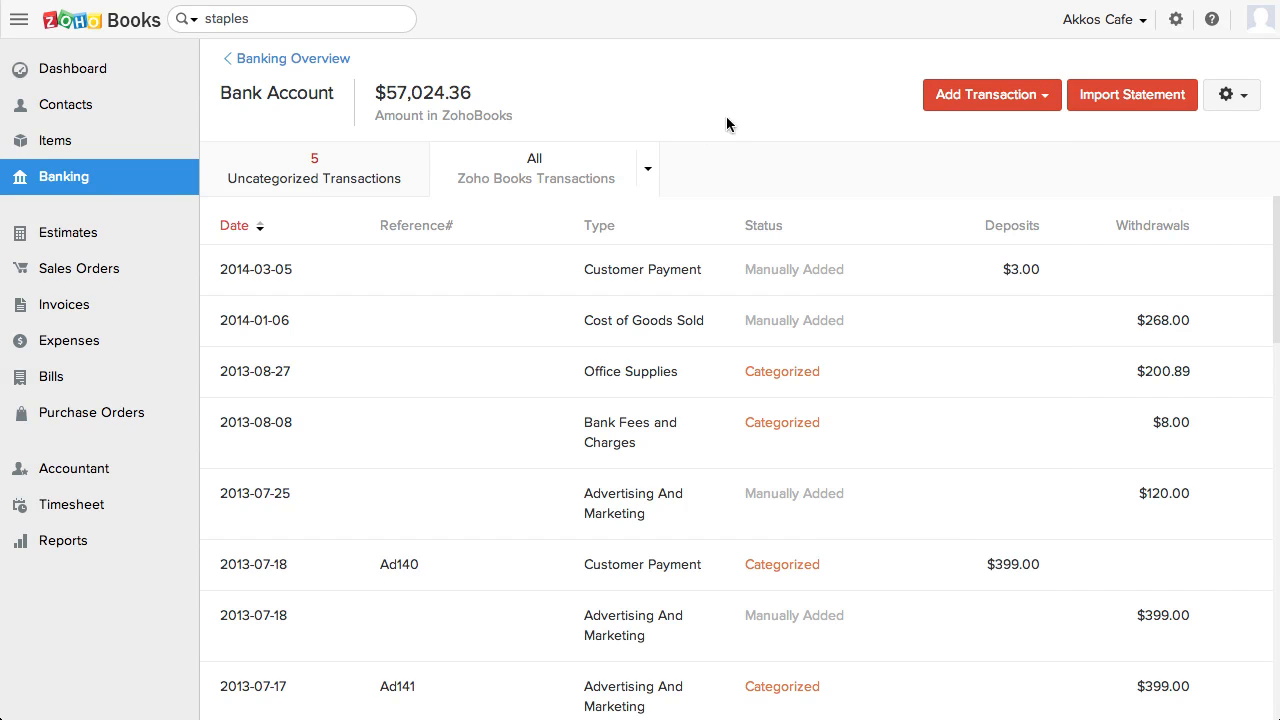
mouse_move(68, 340)
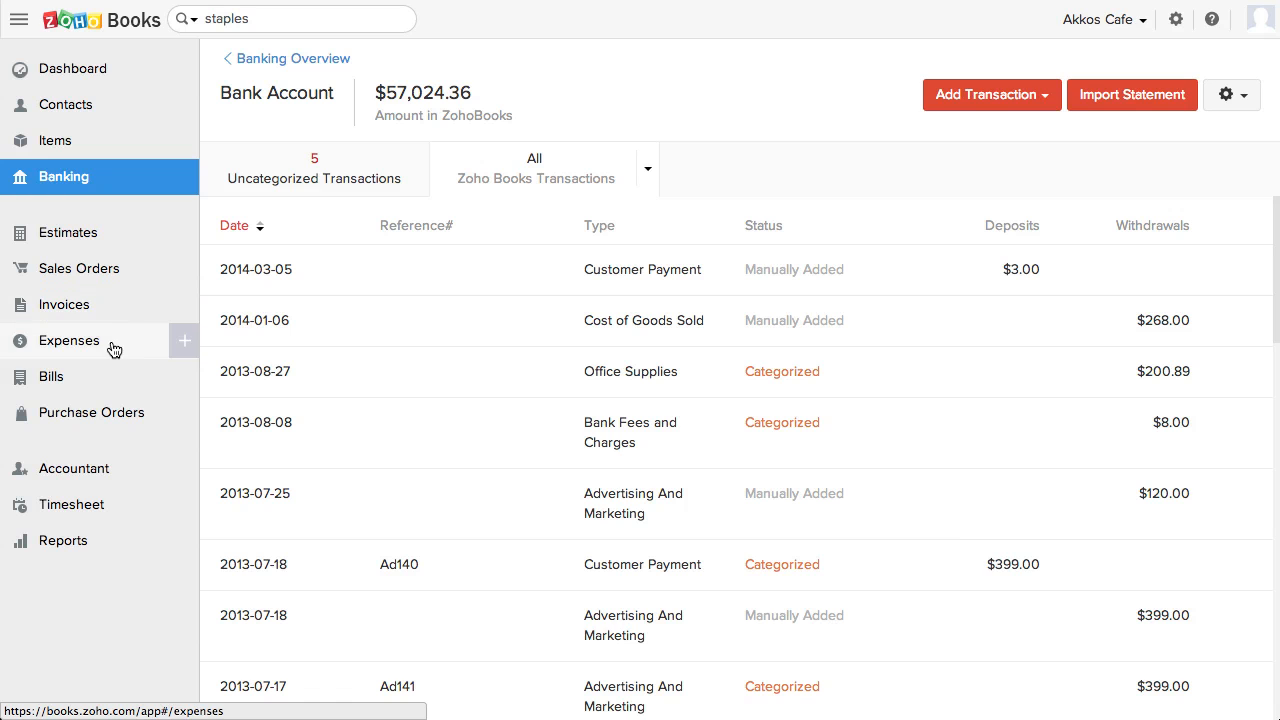
mouse_move(116, 380)
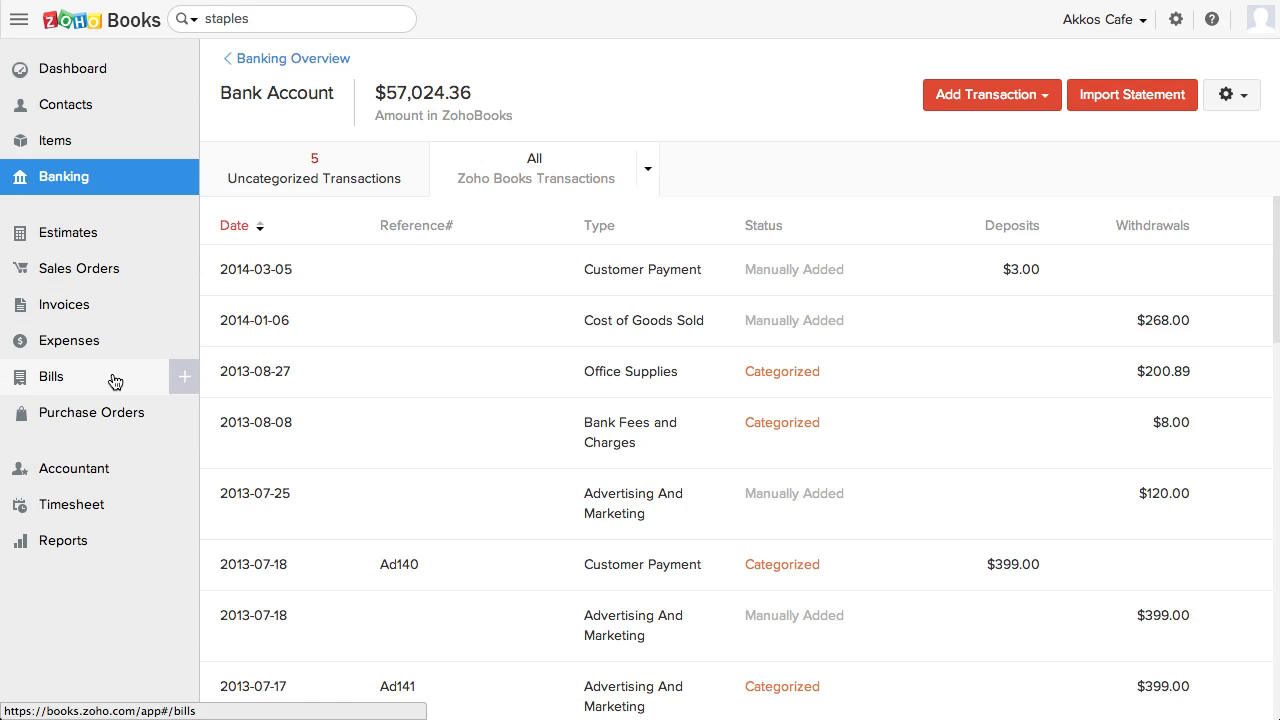